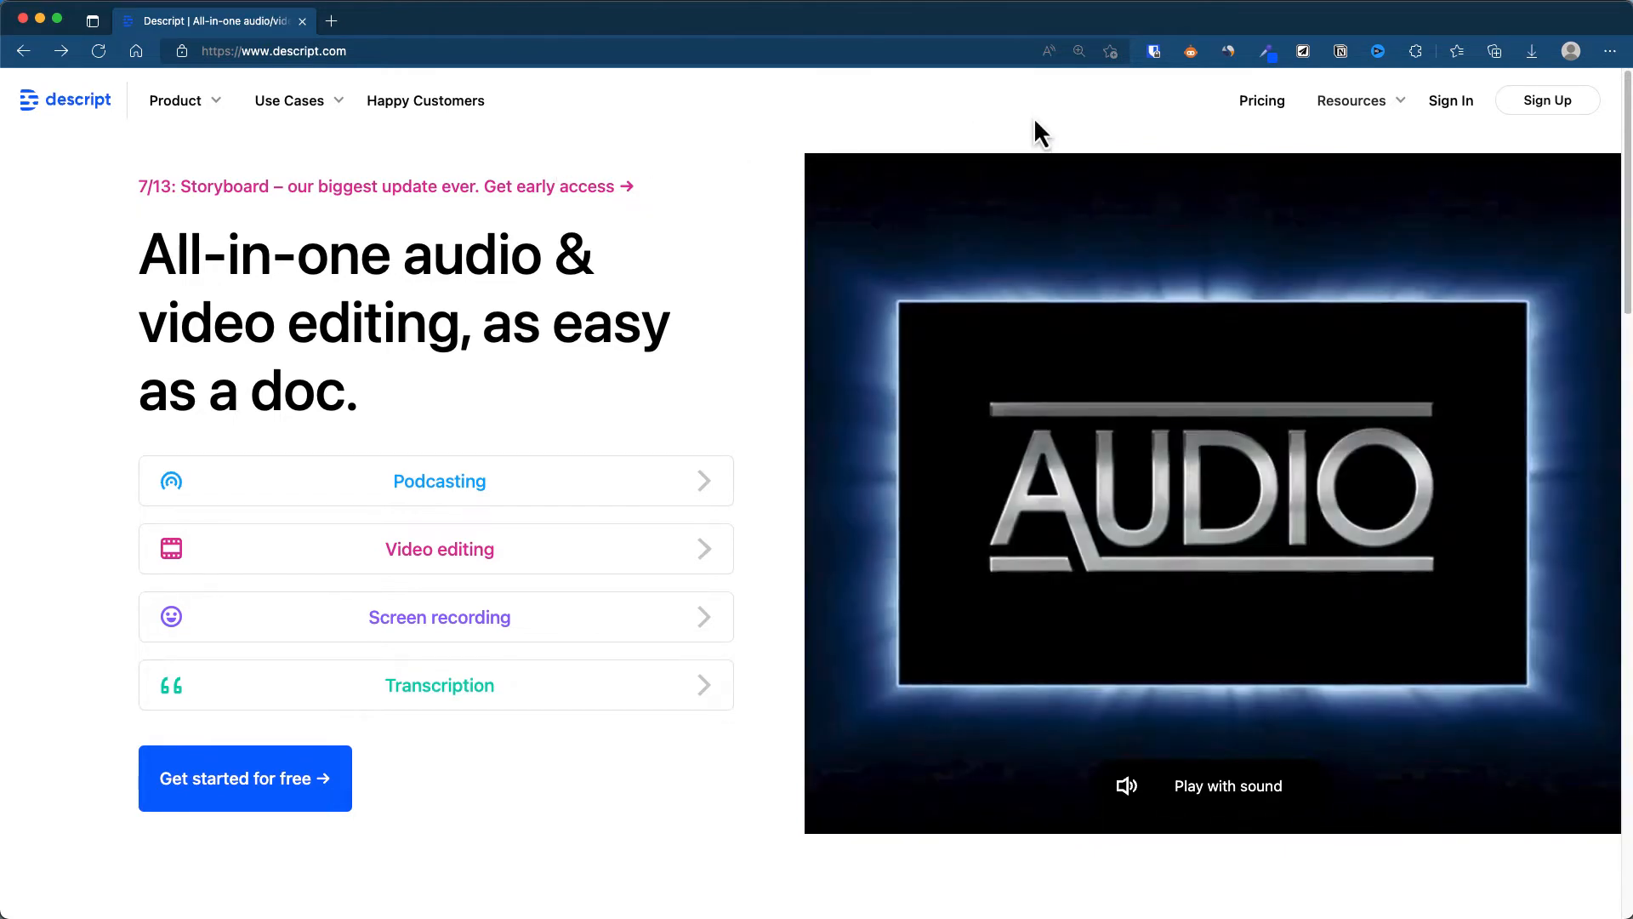
Open the Descript sign-up page and switch to signing in with an existing account.
{"action": "left_click", "coordinate": [1548, 100]}
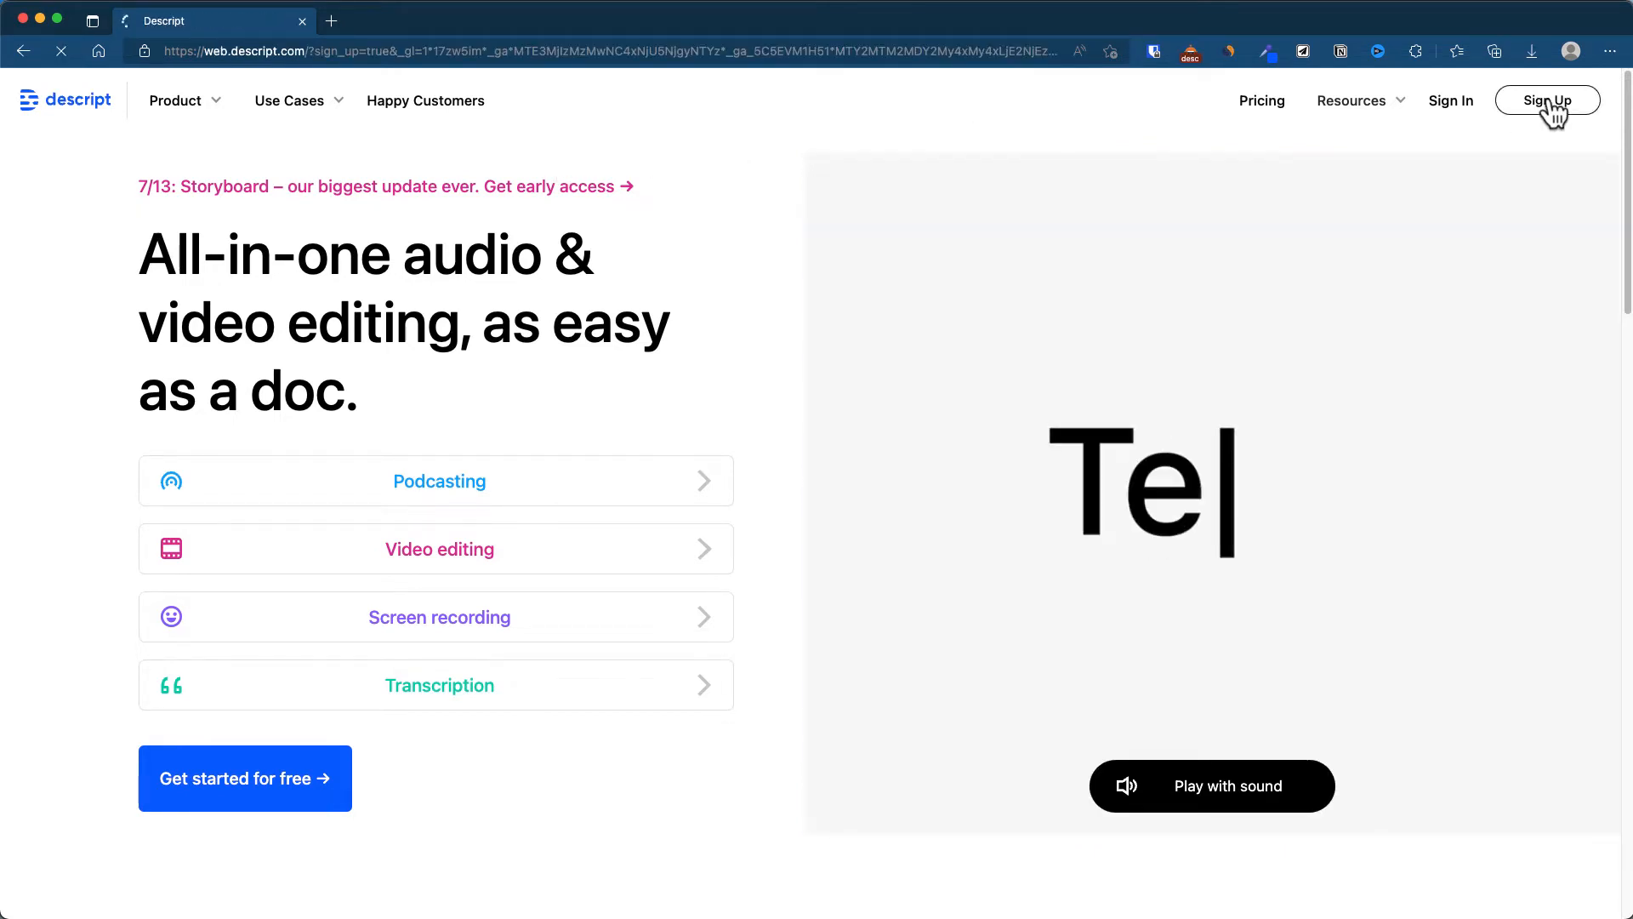
{"action": "left_click", "coordinate": [1546, 101]}
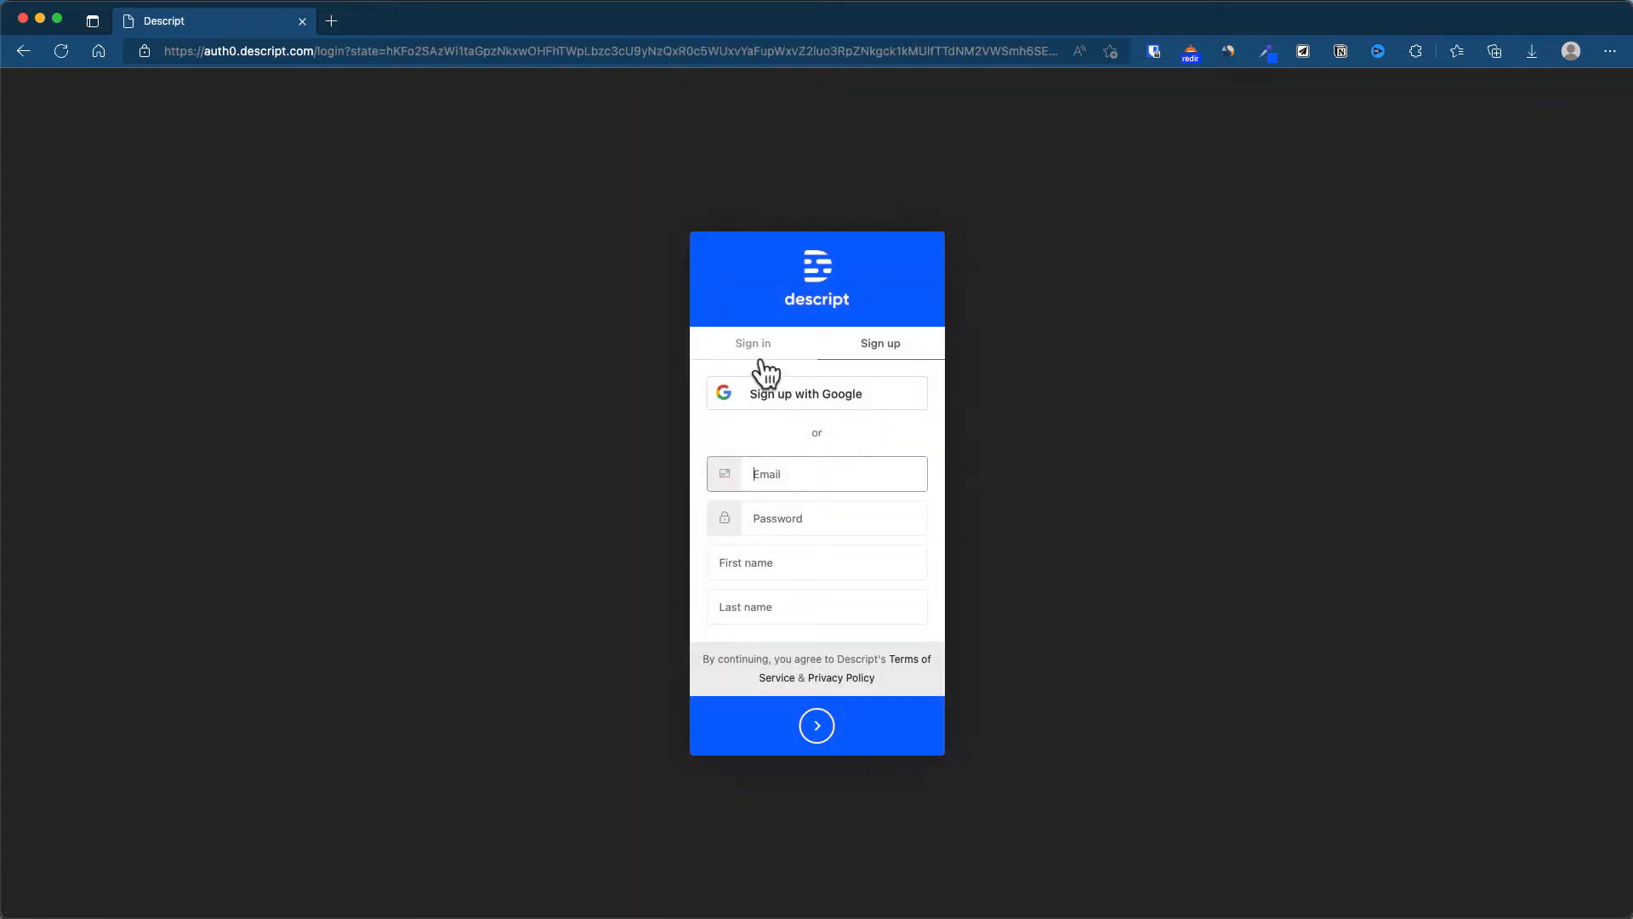
{"action": "left_click", "coordinate": [816, 473]}
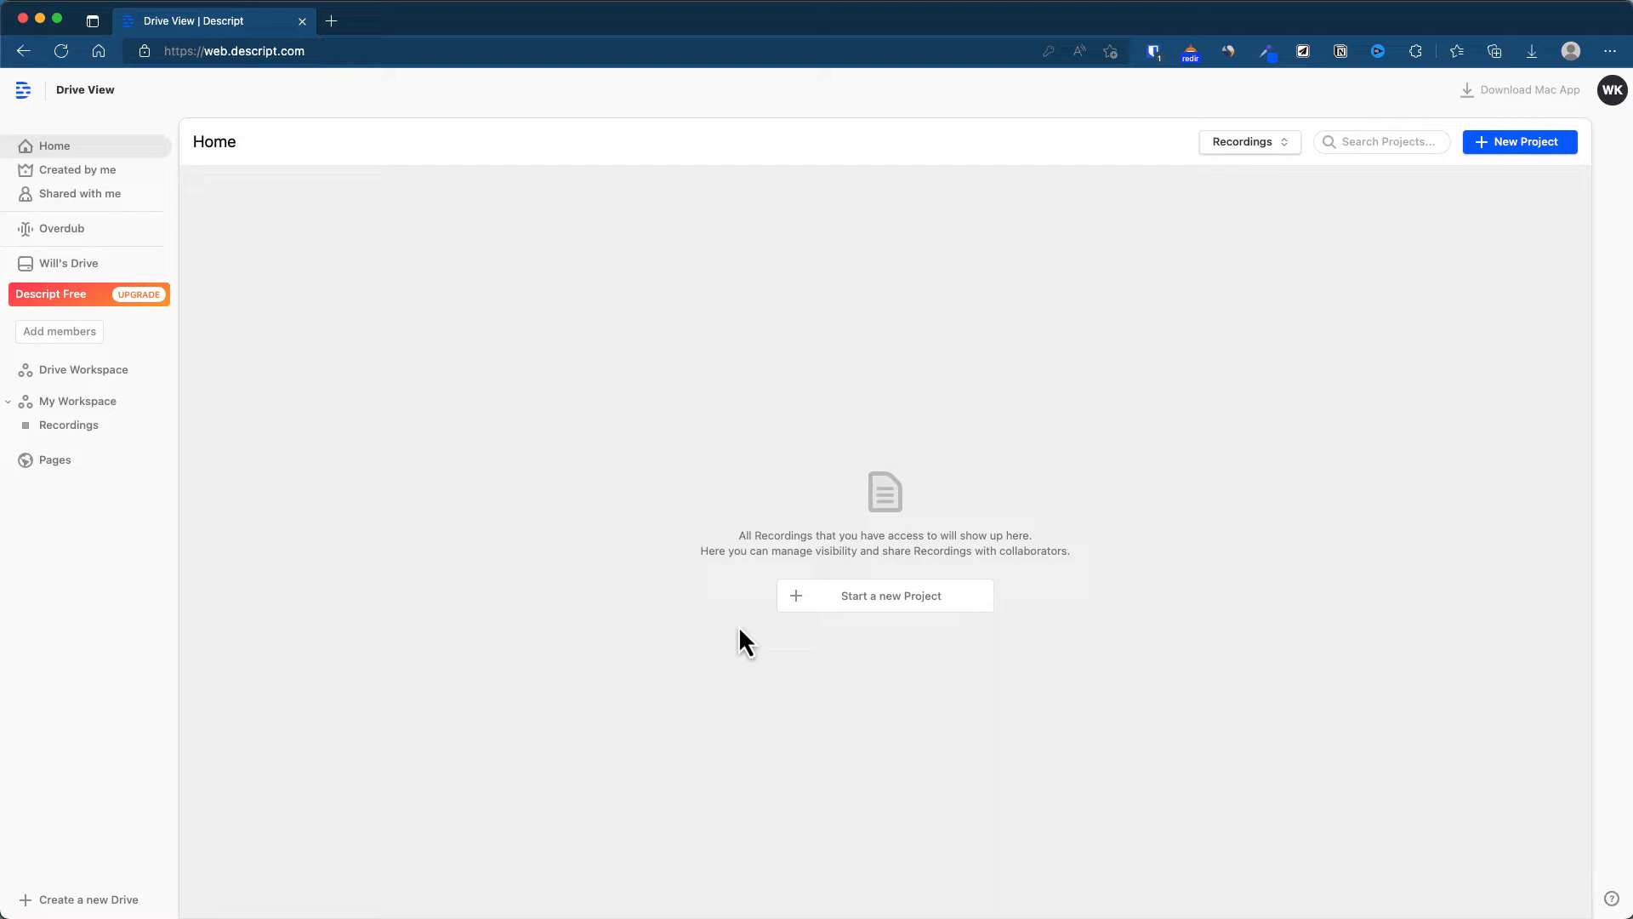
{"action": "mouse_move", "coordinate": [1522, 189]}
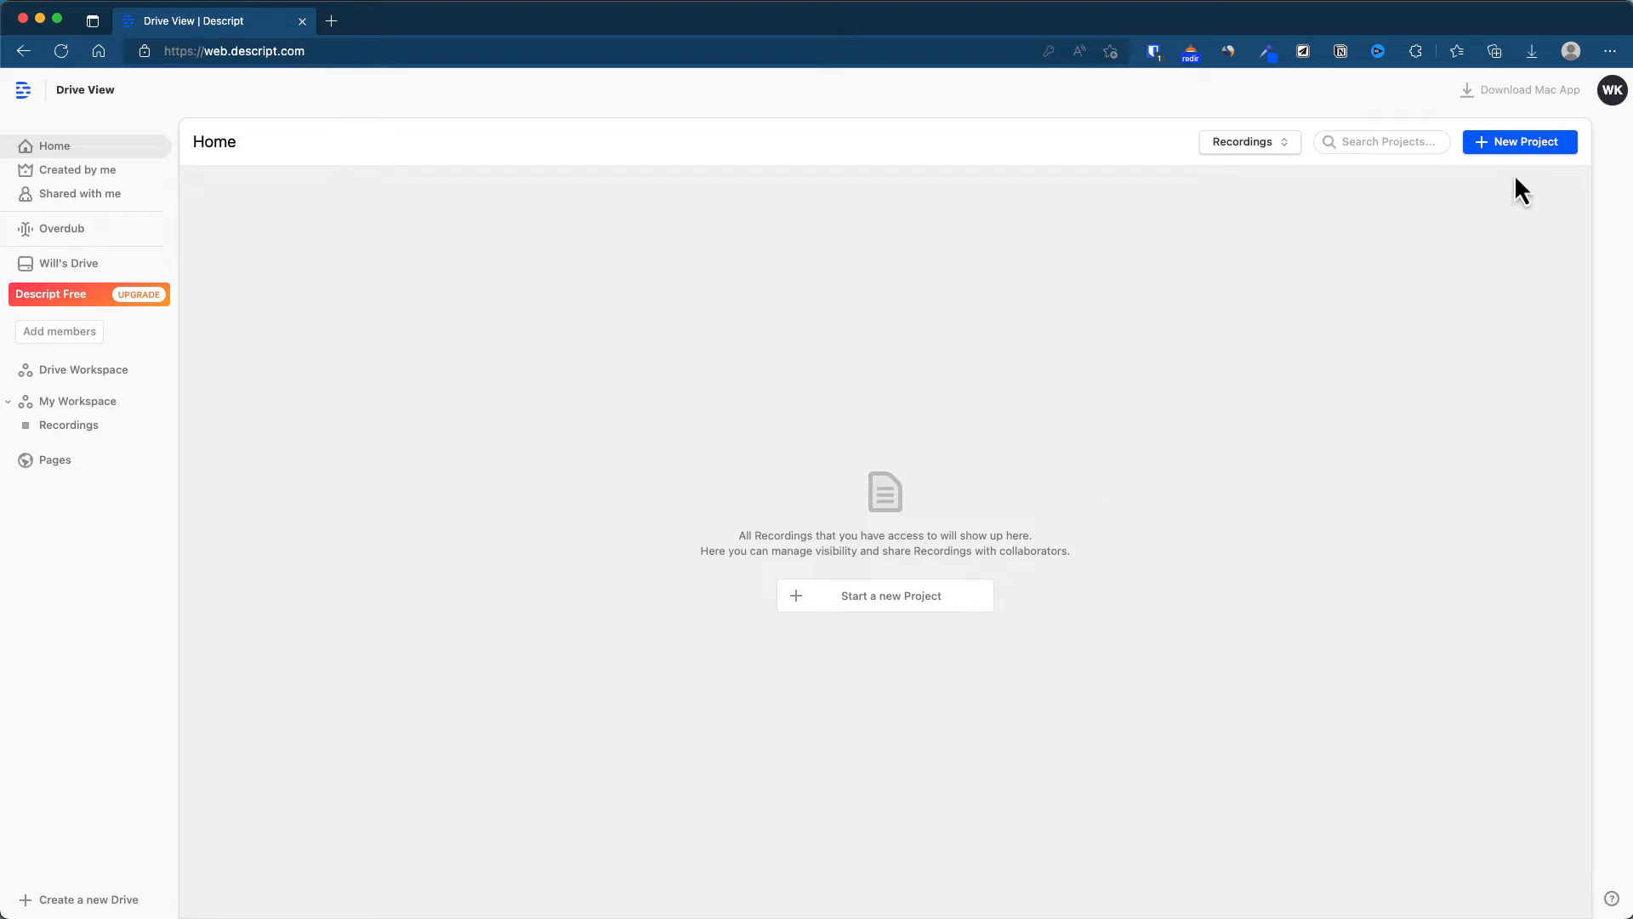
Launch the Descript desktop app from the web drive's New Project button.
{"action": "left_click", "coordinate": [1520, 89]}
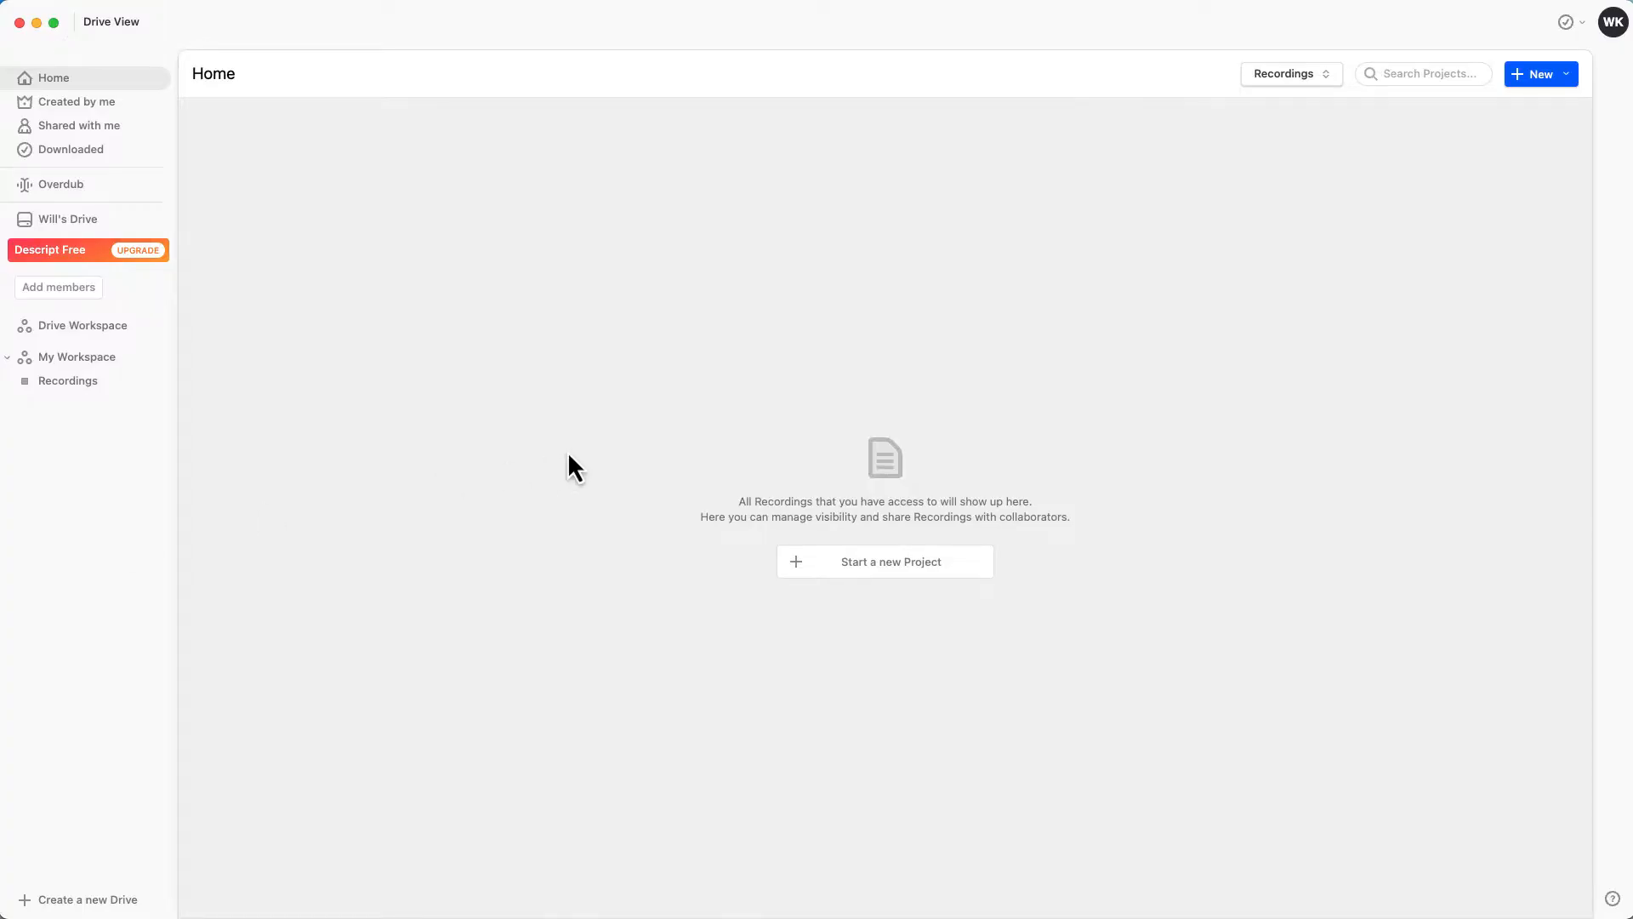
Show all projects, check the New menu, and open 'Studio Sound Test with Decript'.
{"action": "left_click", "coordinate": [1290, 73]}
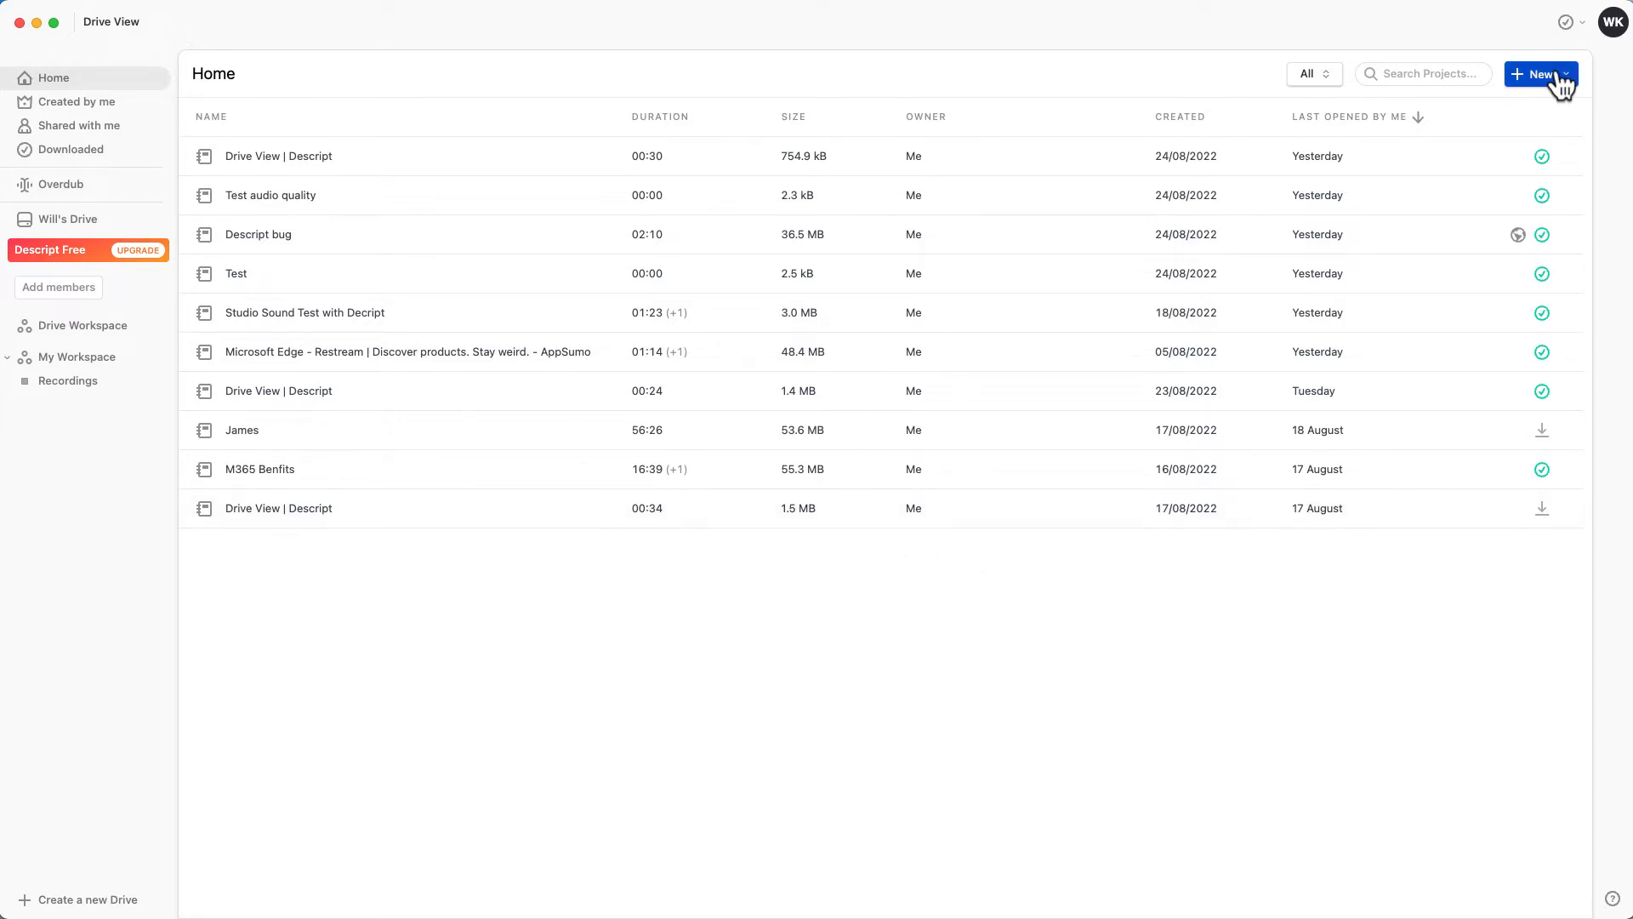
{"action": "mouse_move", "coordinate": [1543, 82]}
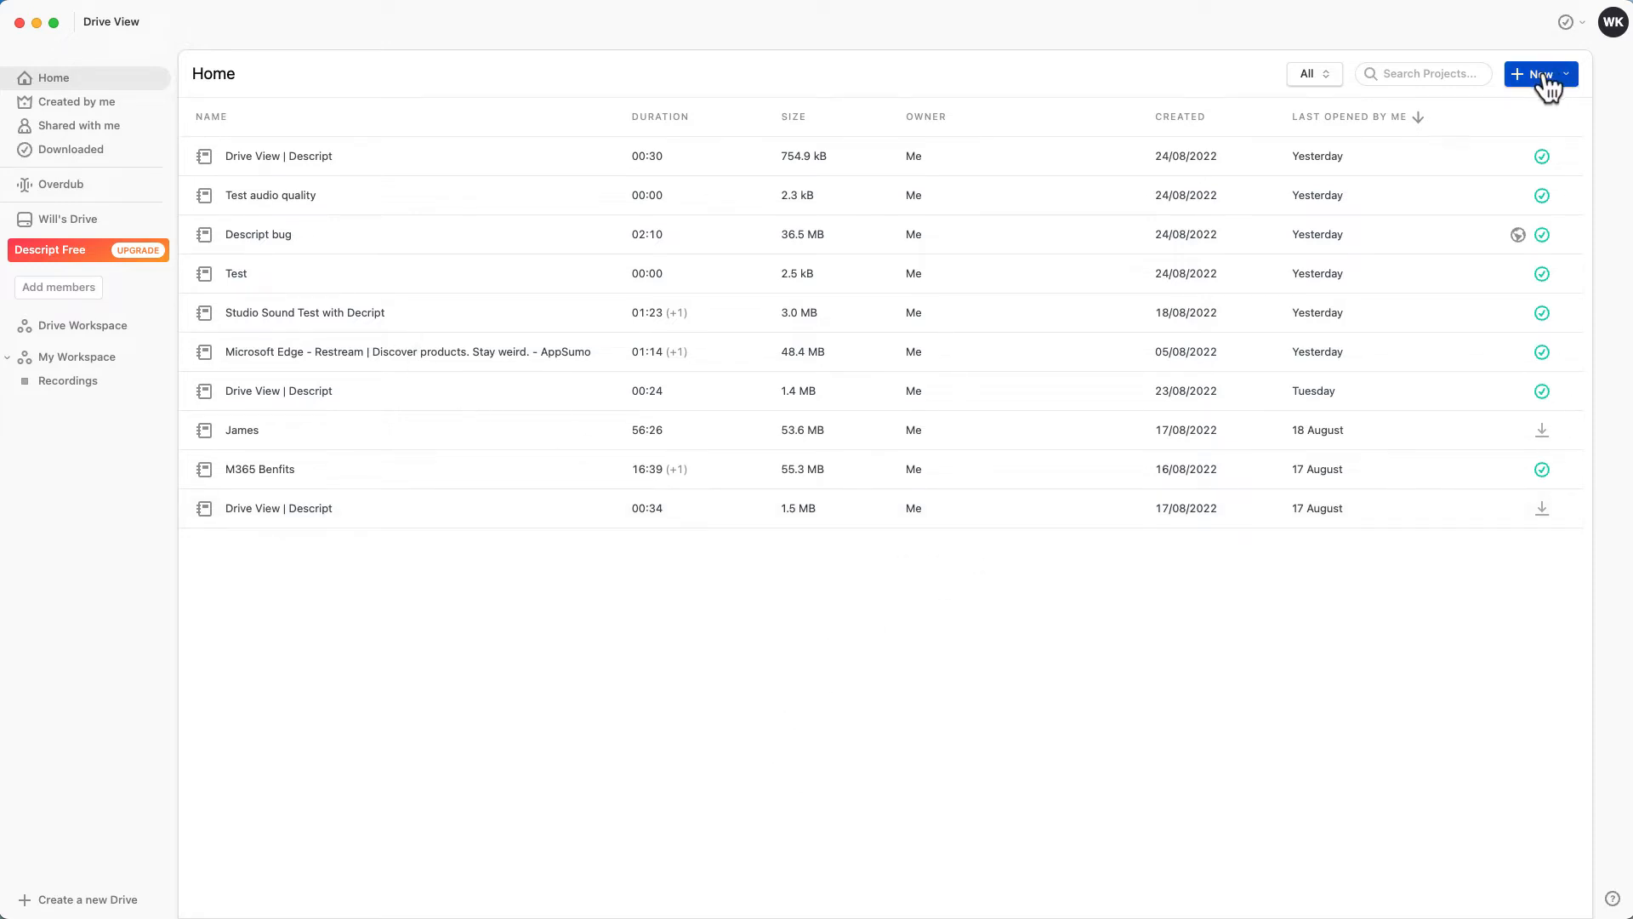
{"action": "left_click", "coordinate": [1540, 74]}
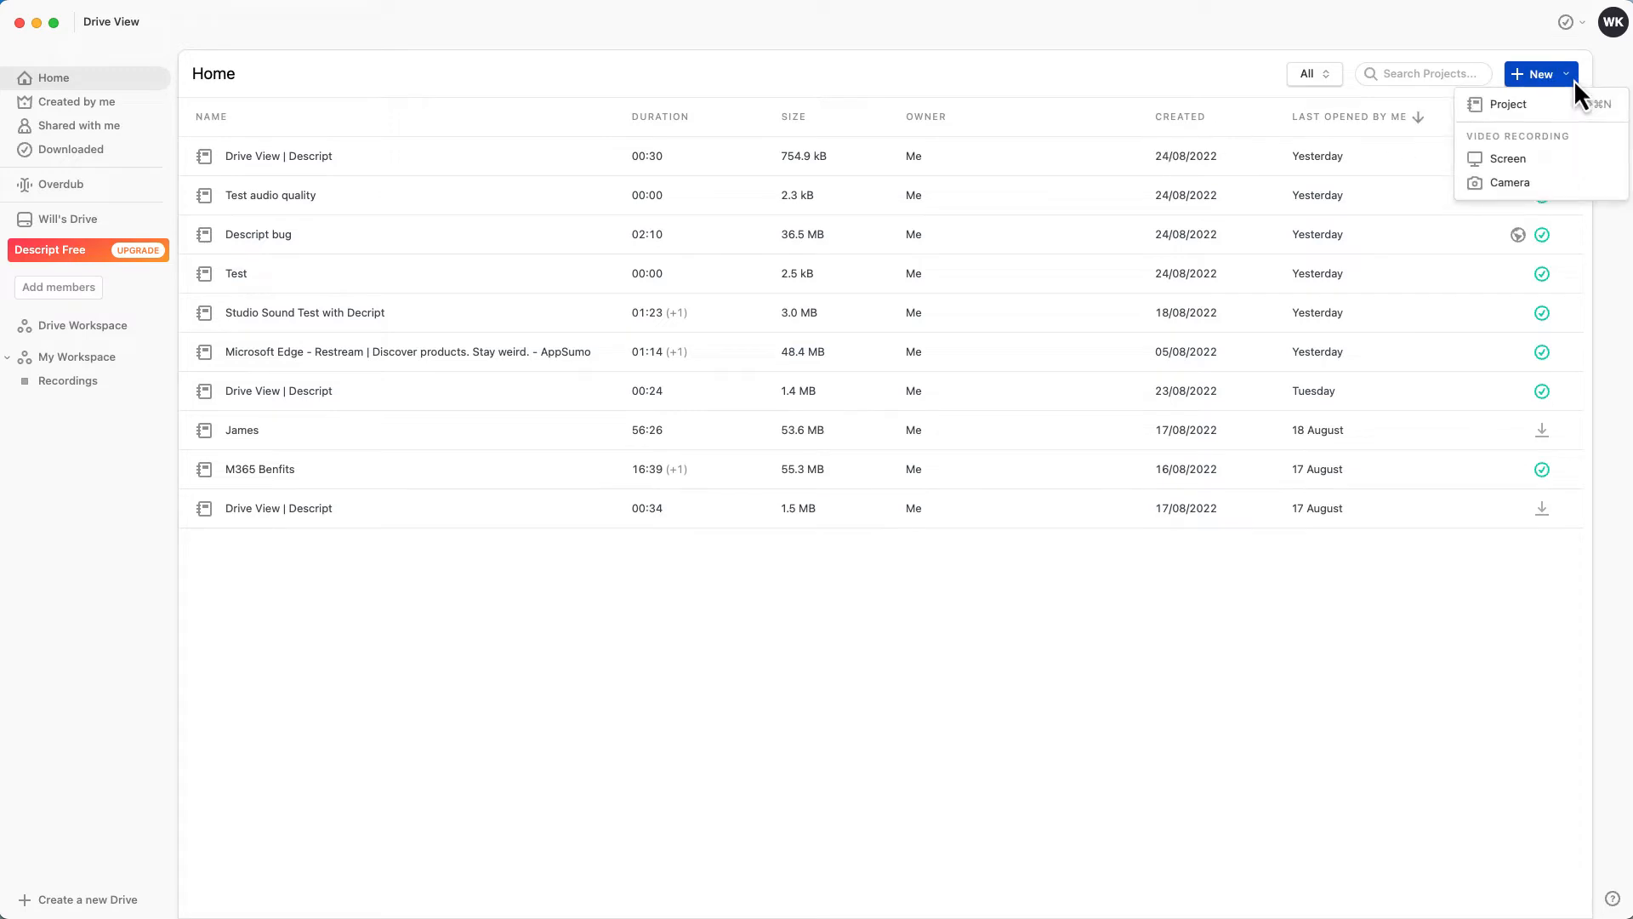
{"action": "mouse_move", "coordinate": [1508, 184]}
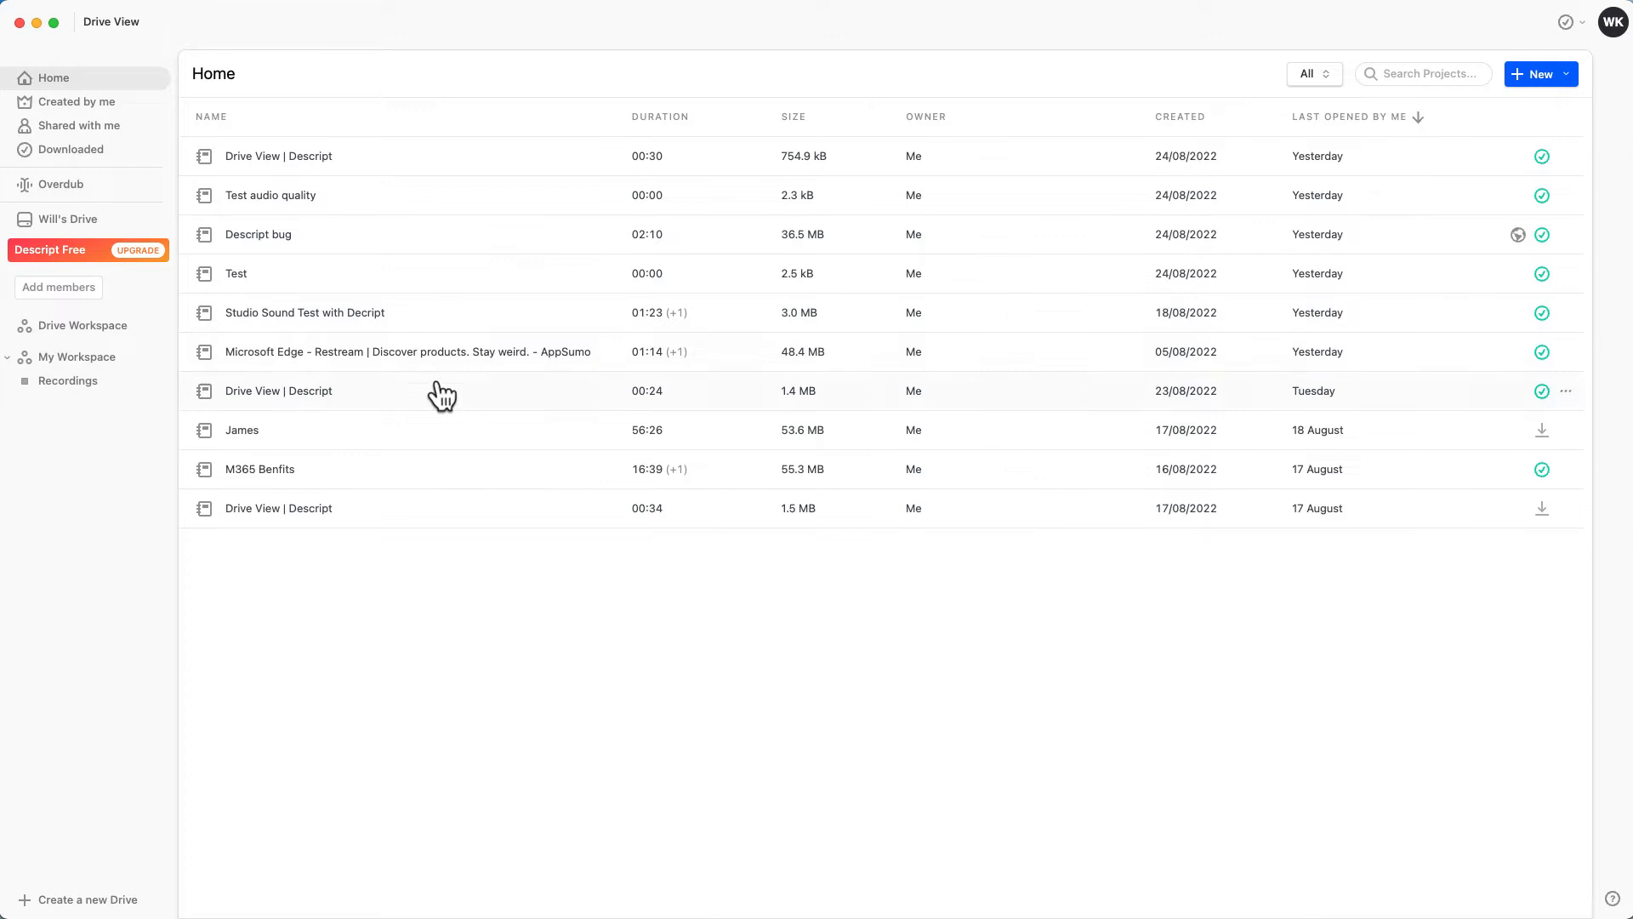
{"action": "mouse_move", "coordinate": [470, 293]}
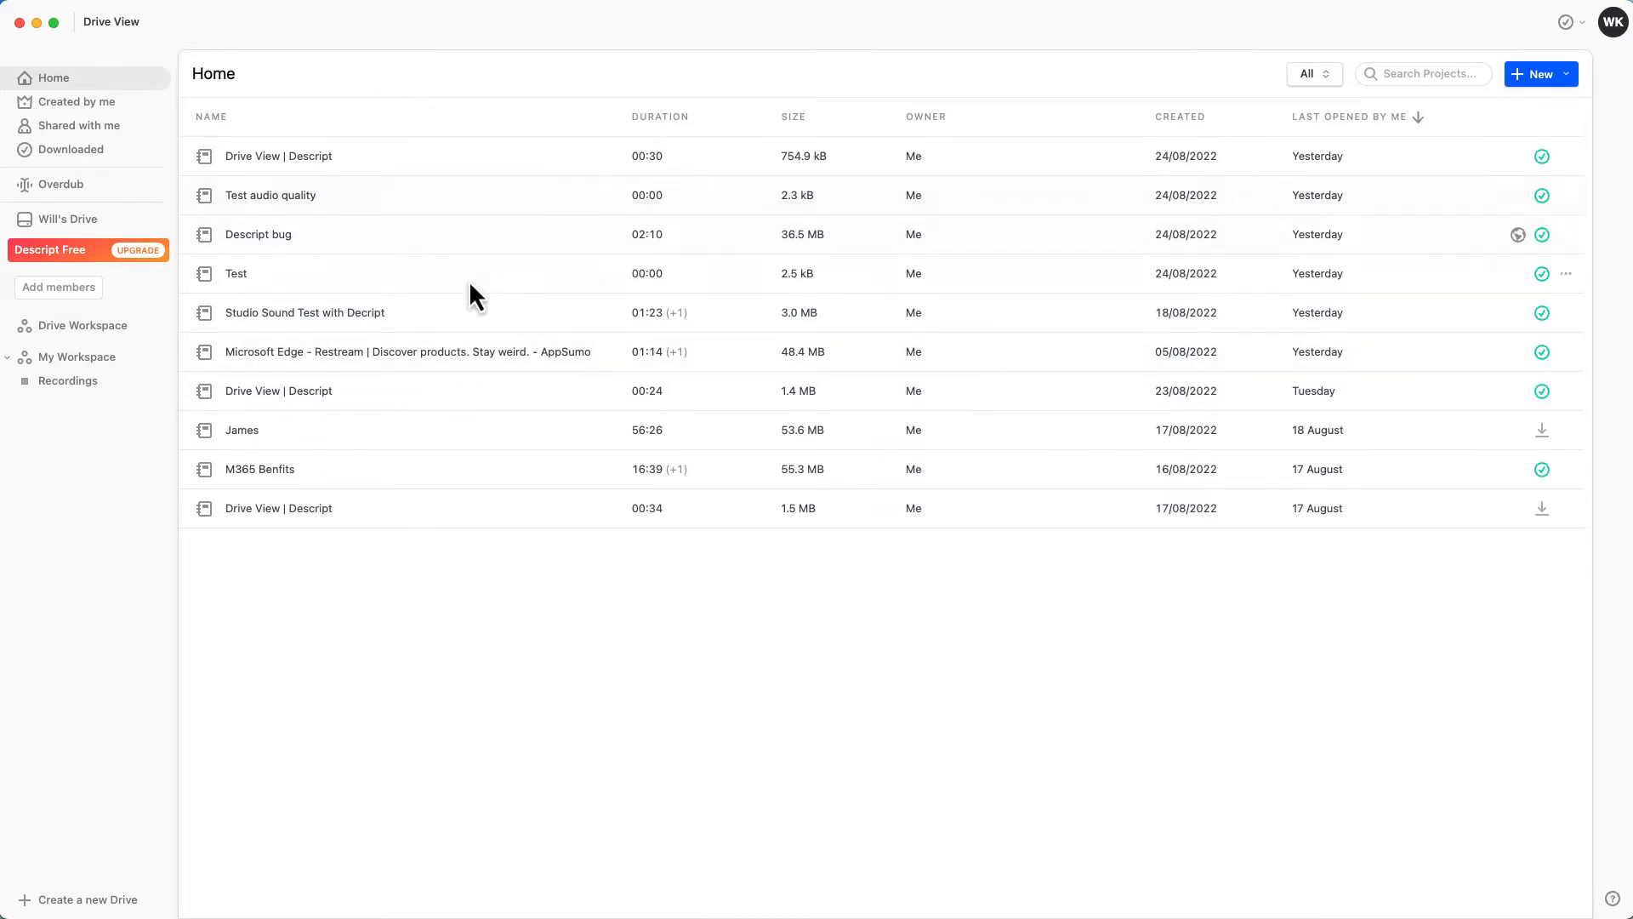
{"action": "double_click", "coordinate": [306, 313]}
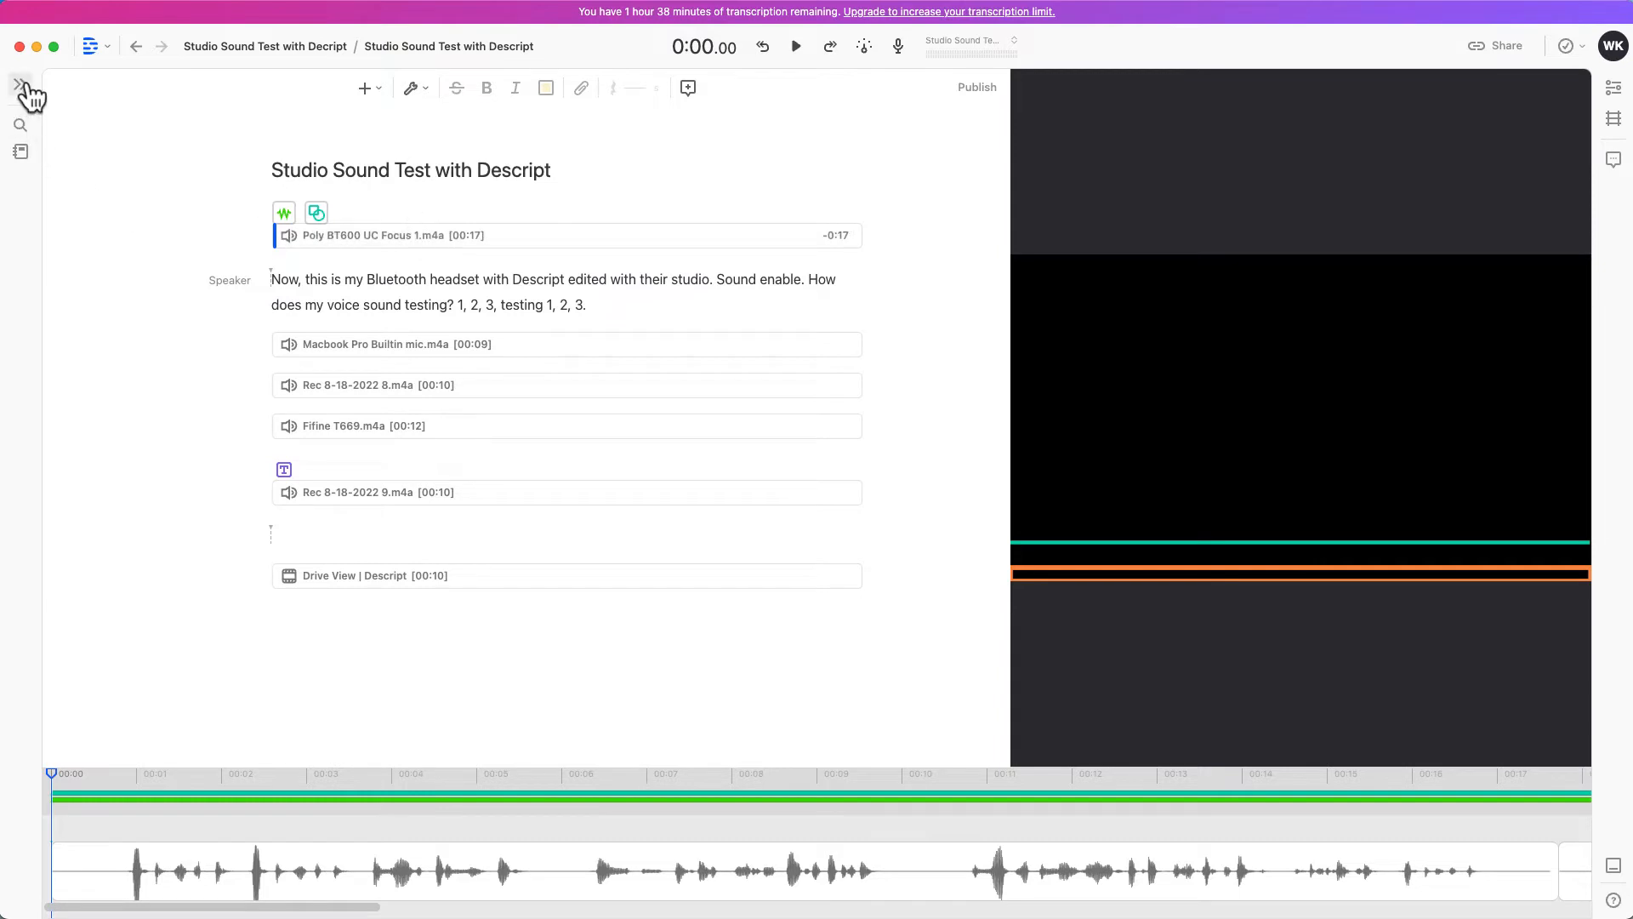
Open the sidebar's Project Files and play the Poly BT600 UC Focus 1.m4a clip, then stop.
{"action": "left_click", "coordinate": [24, 87]}
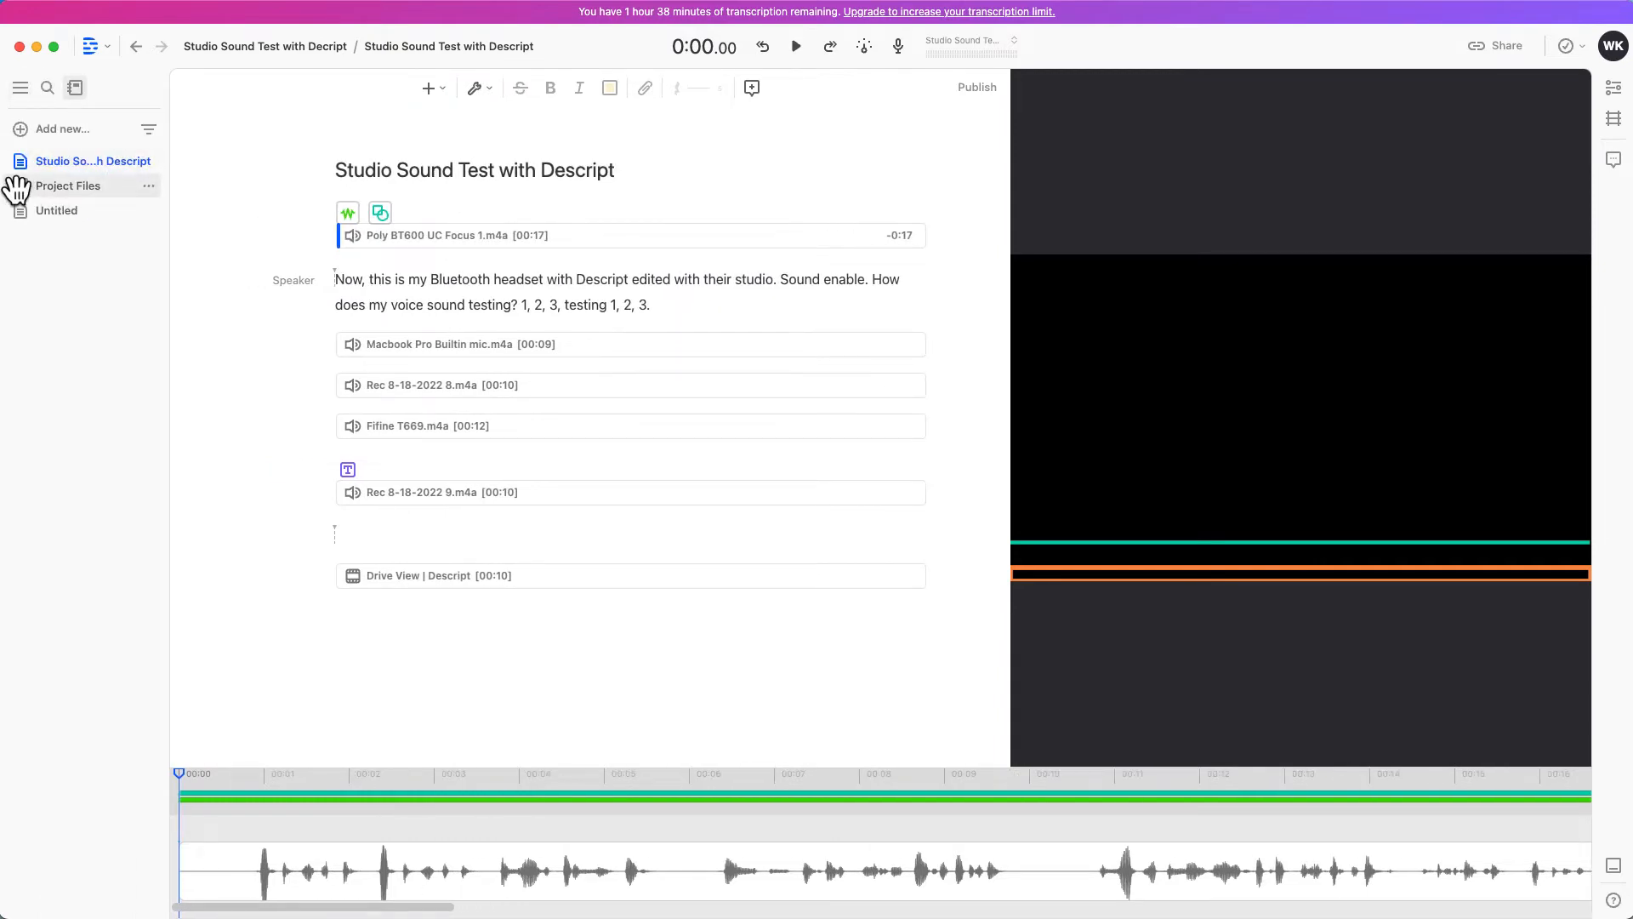
{"action": "left_click", "coordinate": [68, 185]}
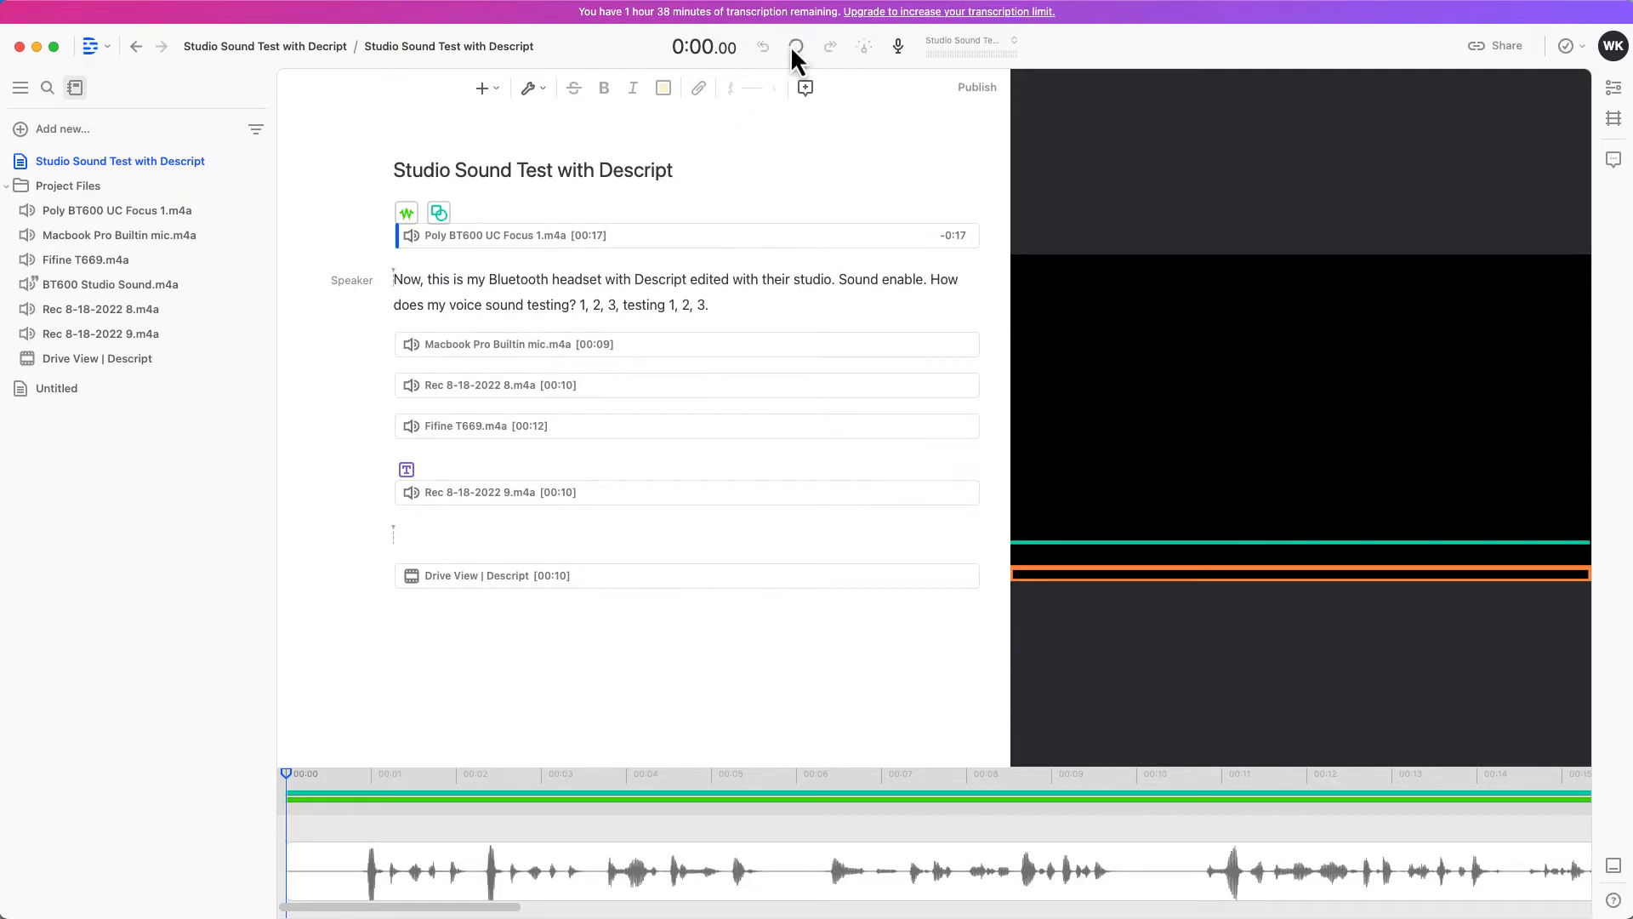
{"action": "left_click", "coordinate": [794, 46]}
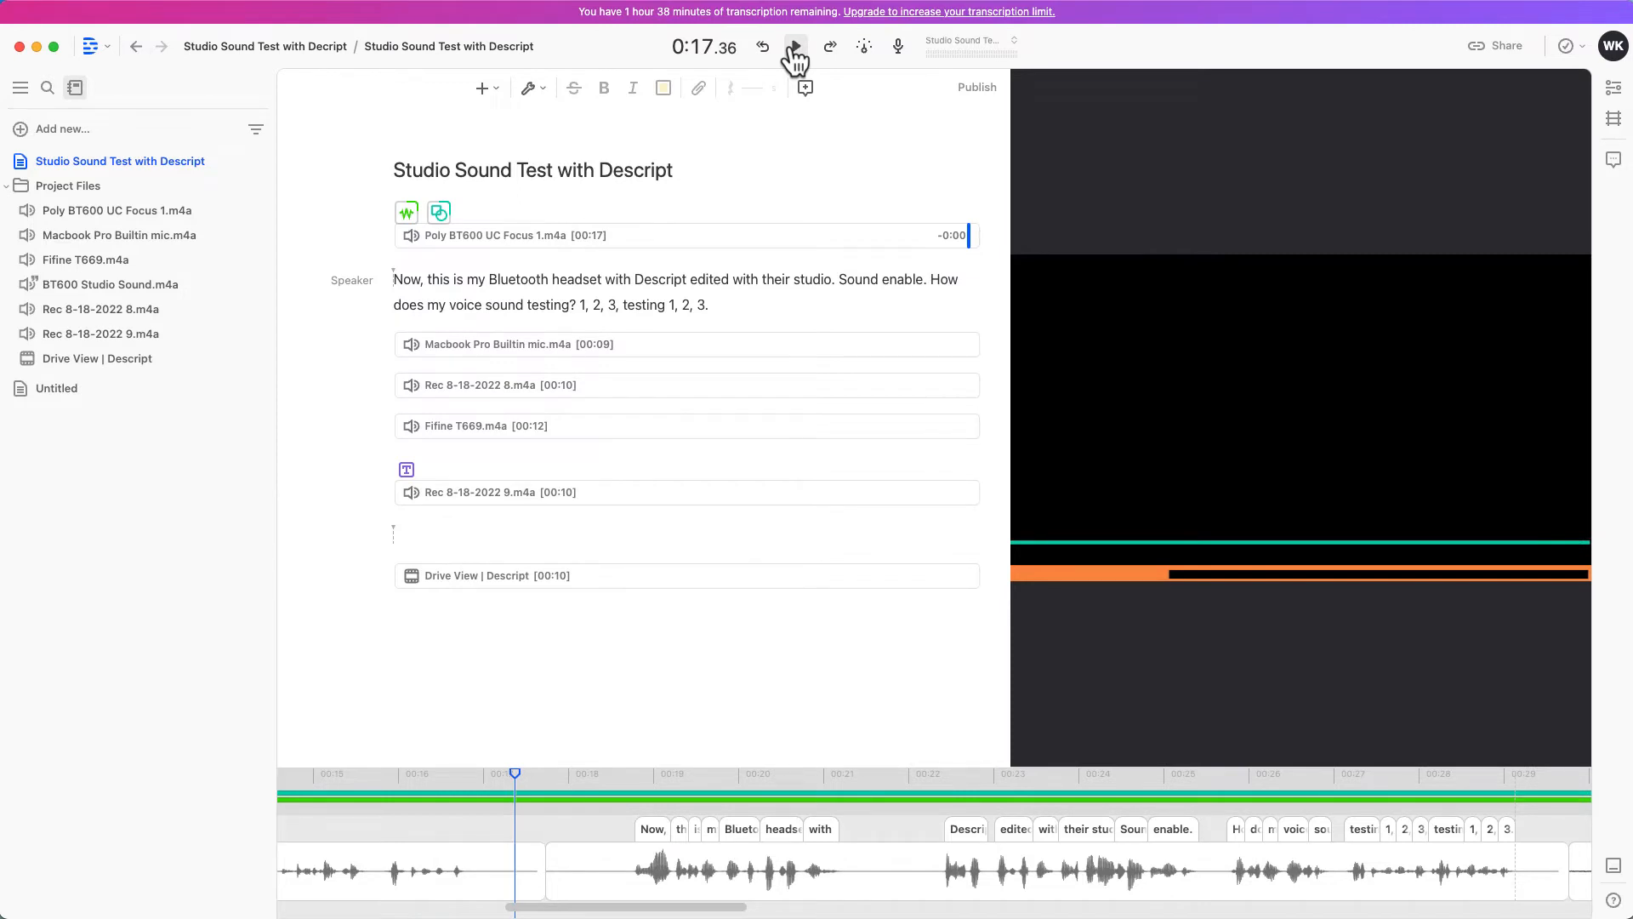
{"action": "left_click", "coordinate": [795, 46]}
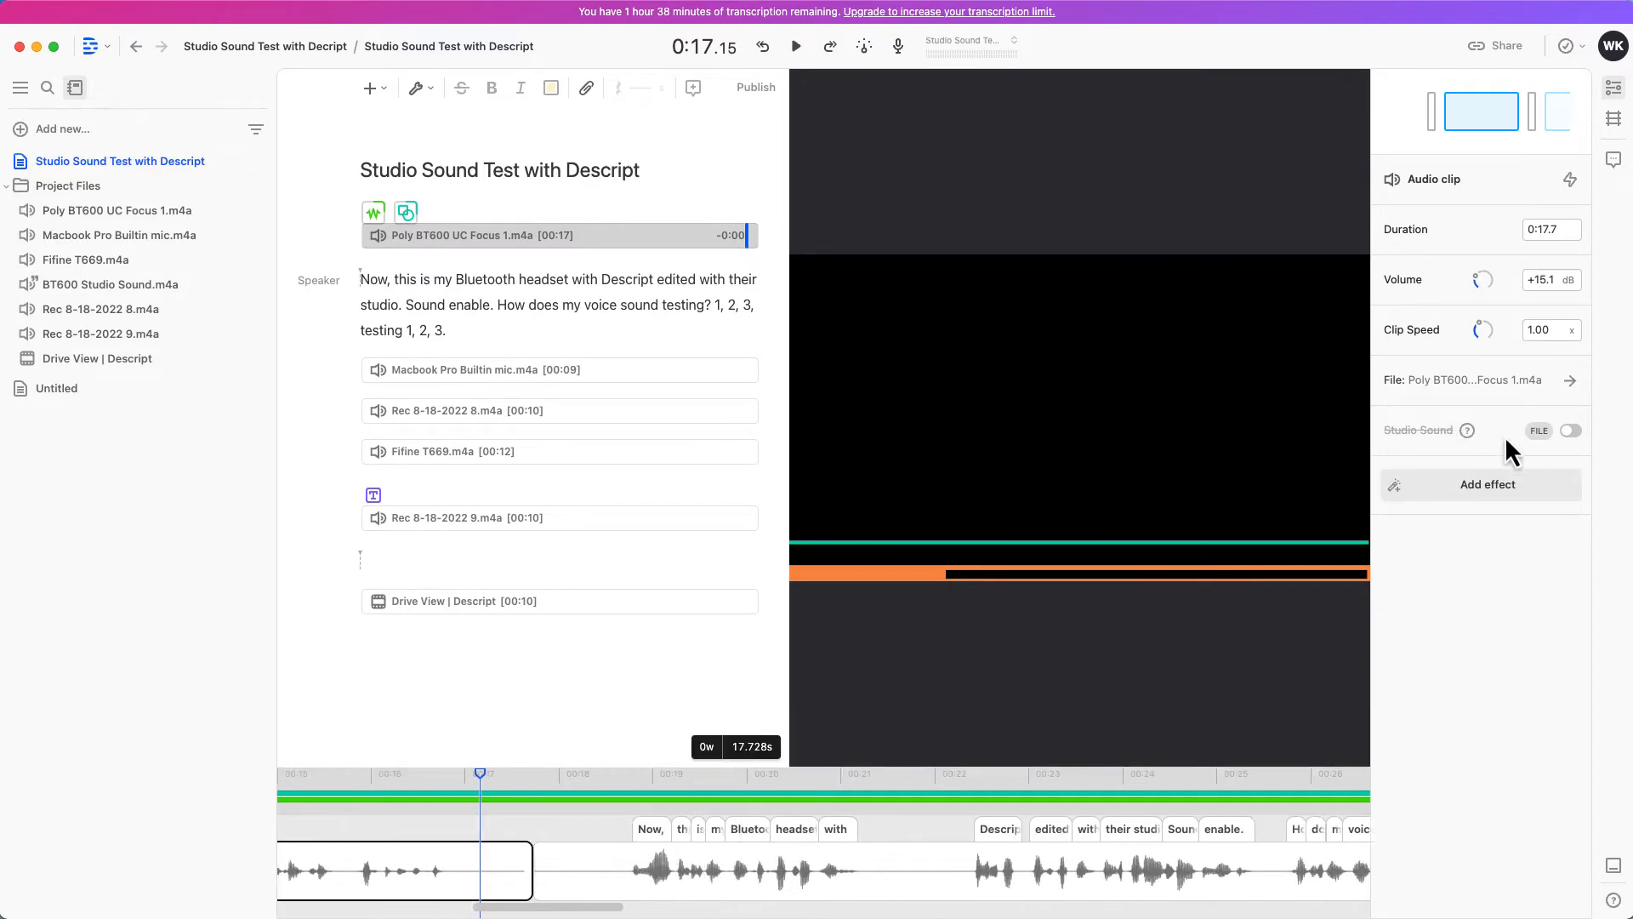
{"action": "left_click", "coordinate": [1571, 431]}
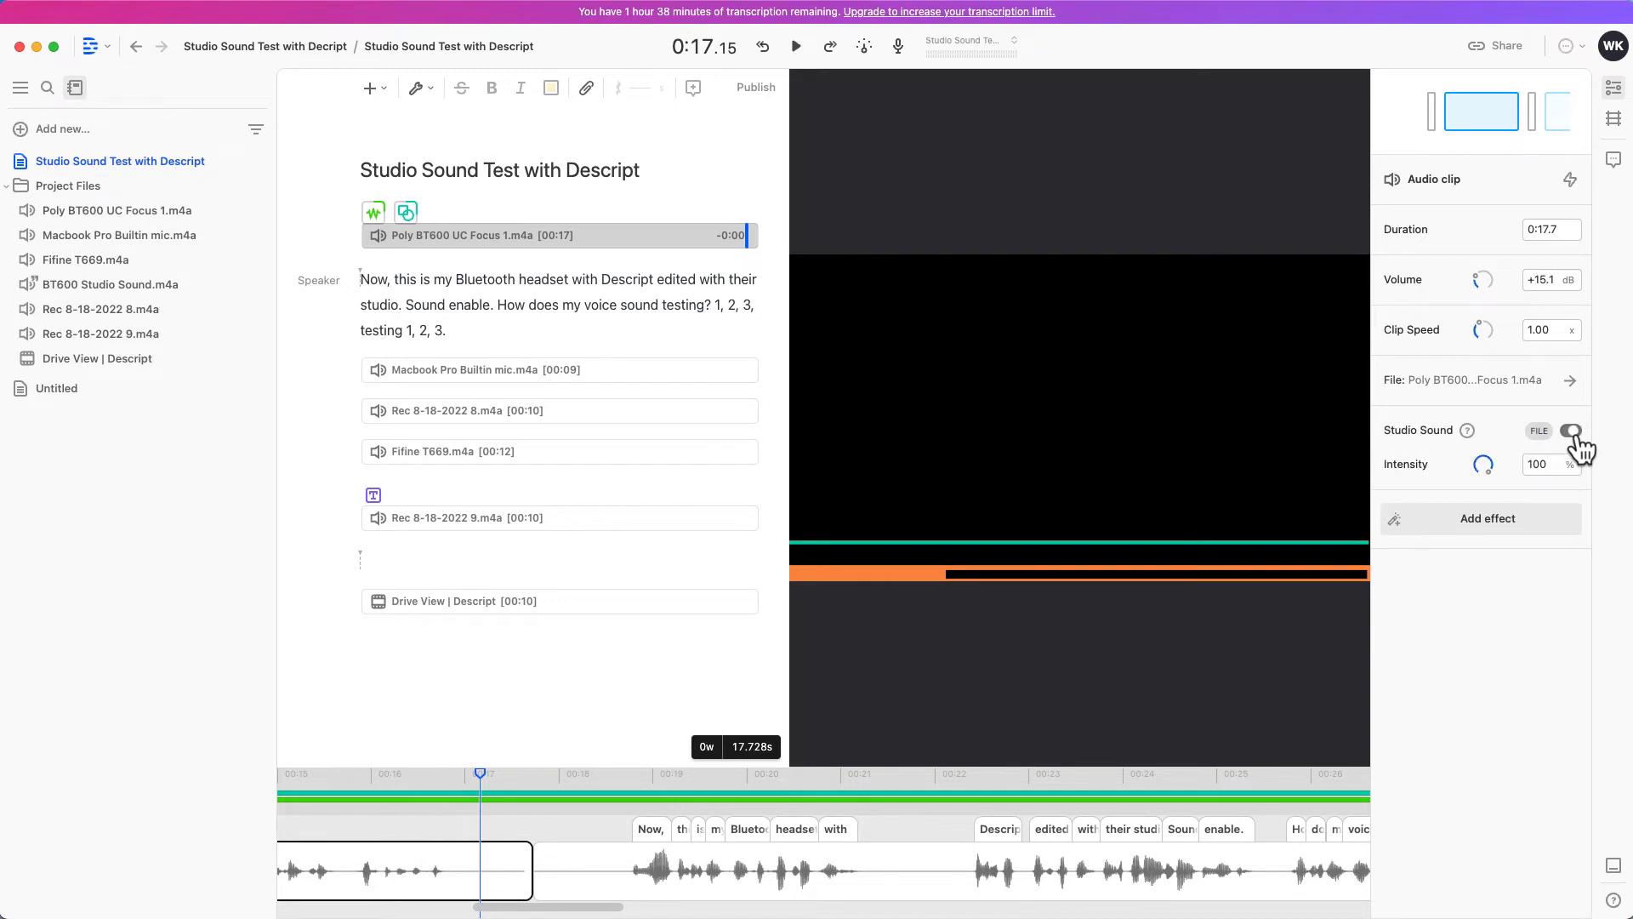
{"action": "left_click", "coordinate": [1571, 430]}
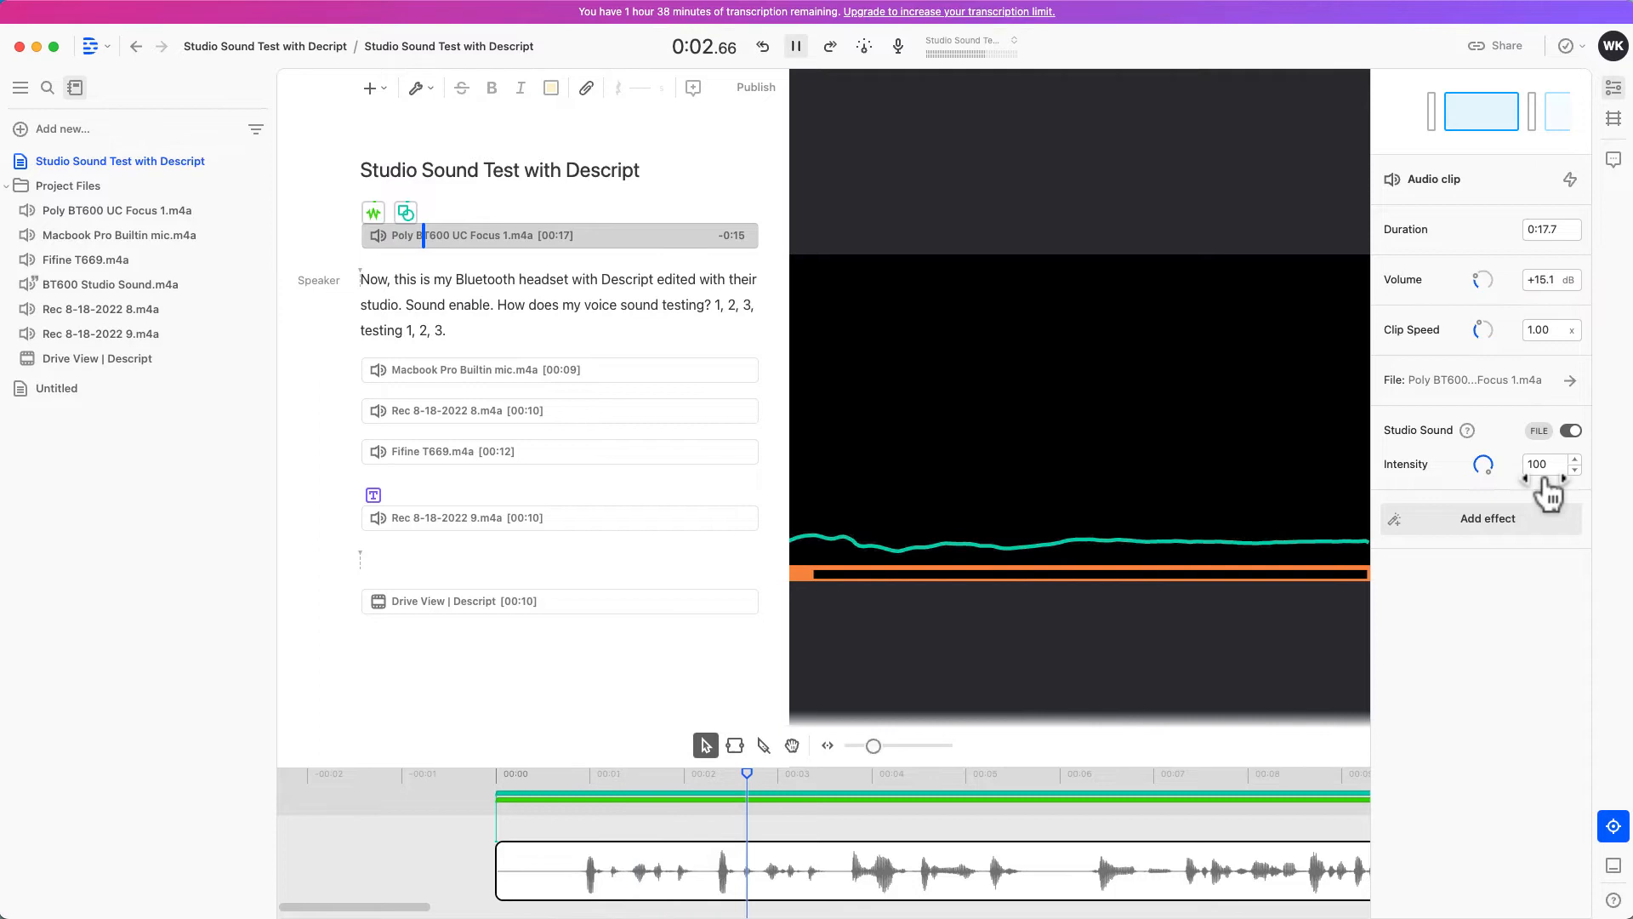
{"action": "left_click", "coordinate": [1569, 431]}
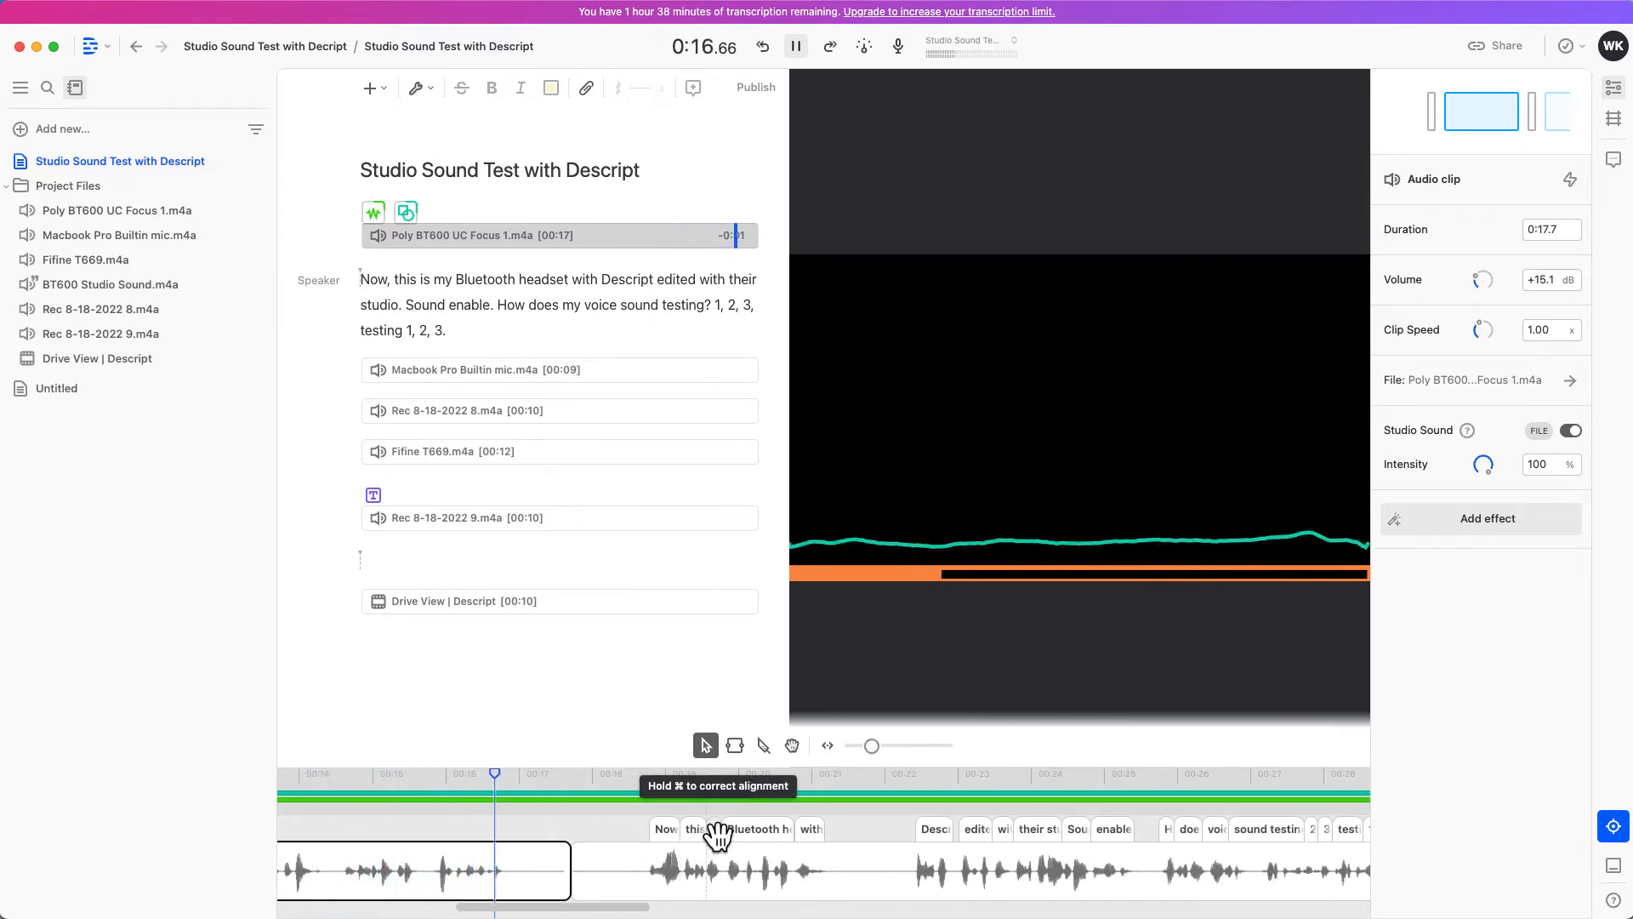
{"action": "left_click", "coordinate": [794, 45]}
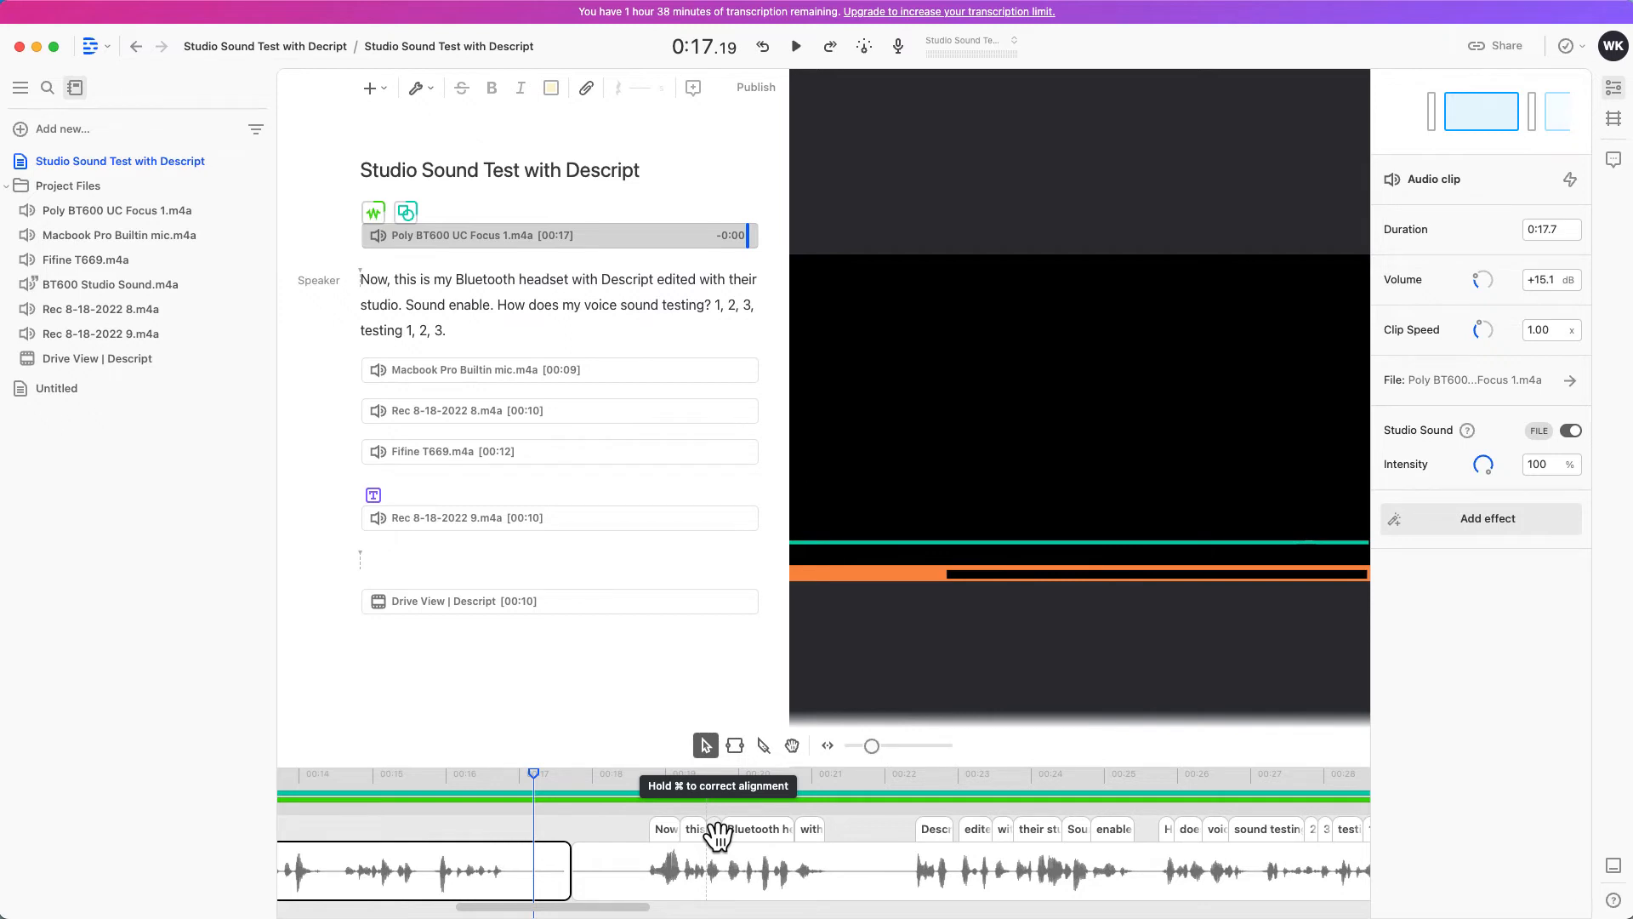
{"action": "mouse_move", "coordinate": [655, 427]}
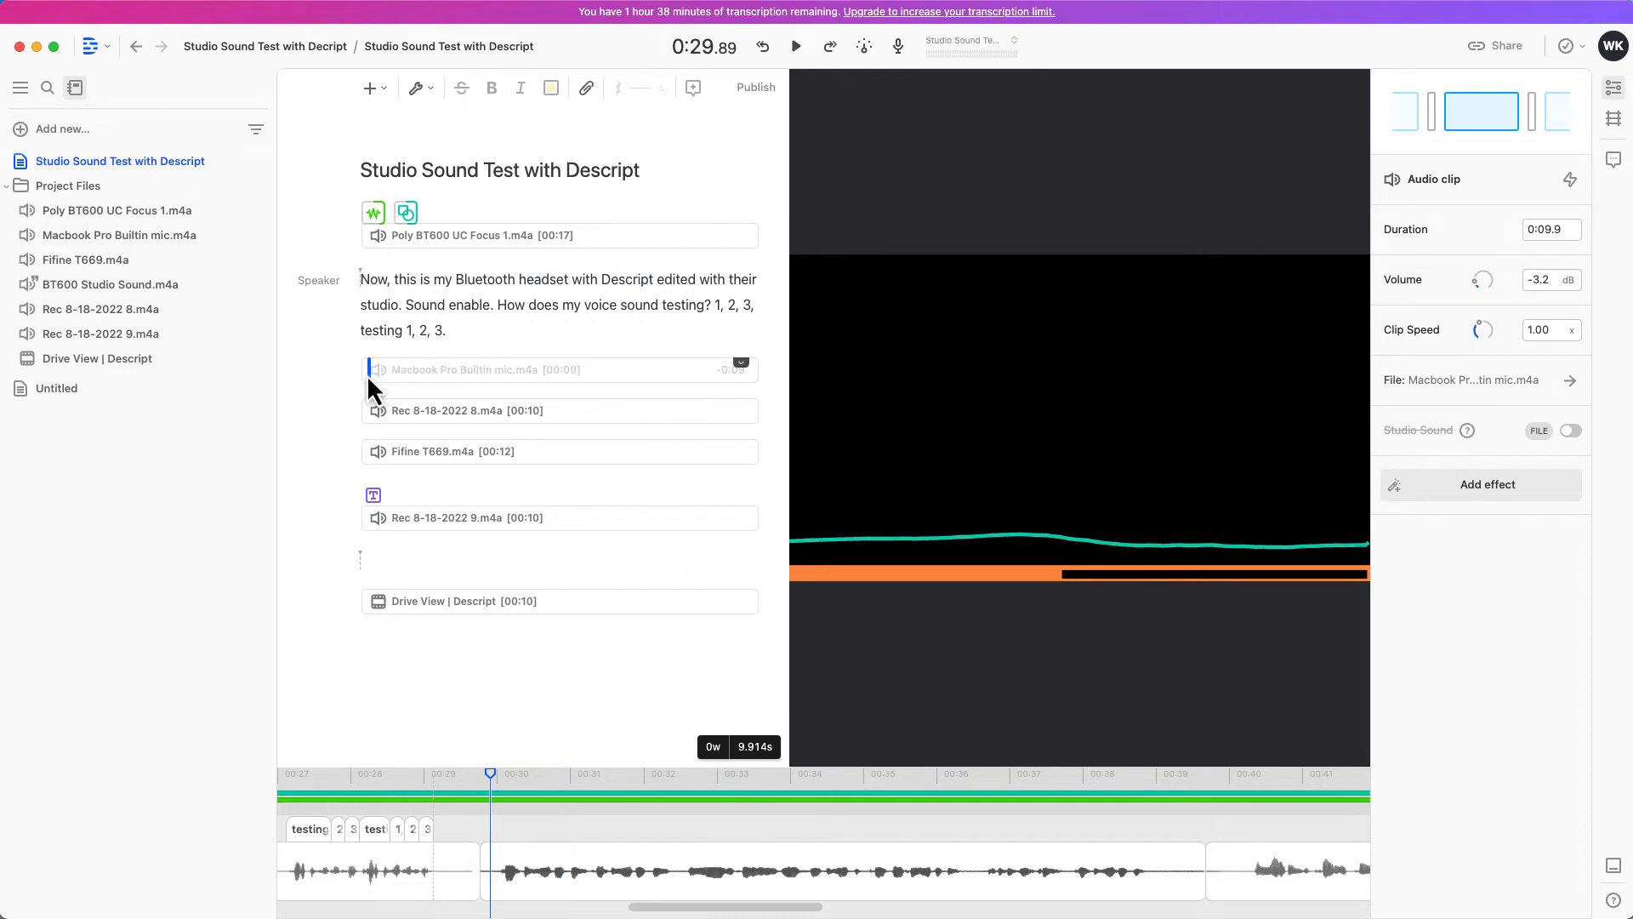
Play the Macbook Pro Builtin mic clip, then the Rec 8-18-2022 8 clip.
{"action": "left_click", "coordinate": [794, 46]}
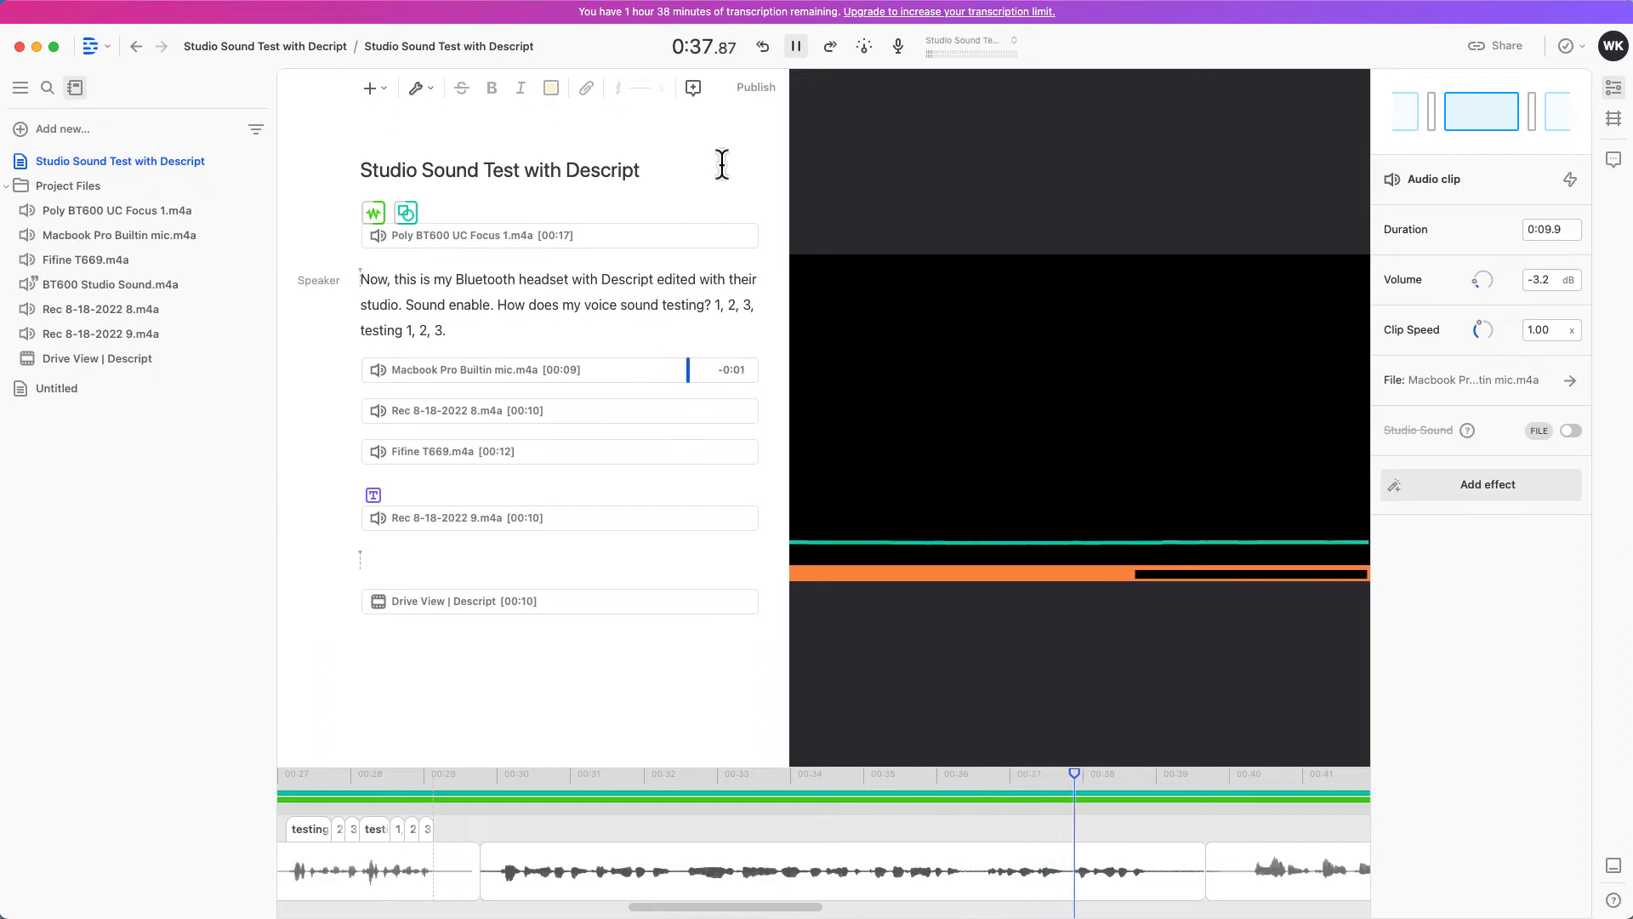
{"action": "left_click", "coordinate": [794, 46]}
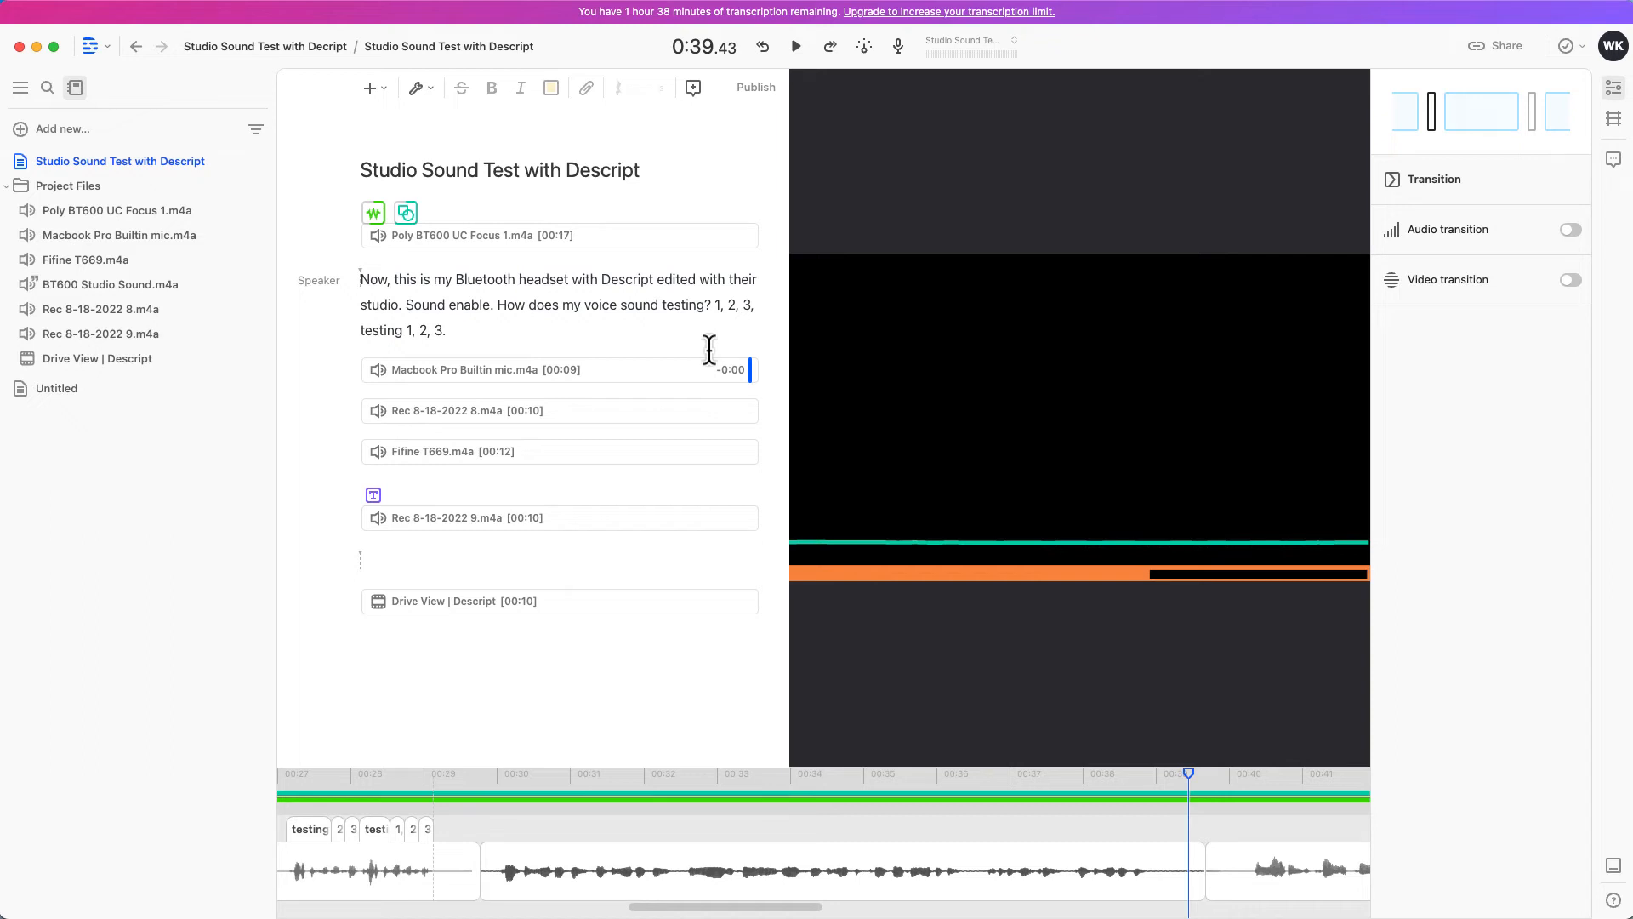
{"action": "left_click", "coordinate": [796, 46]}
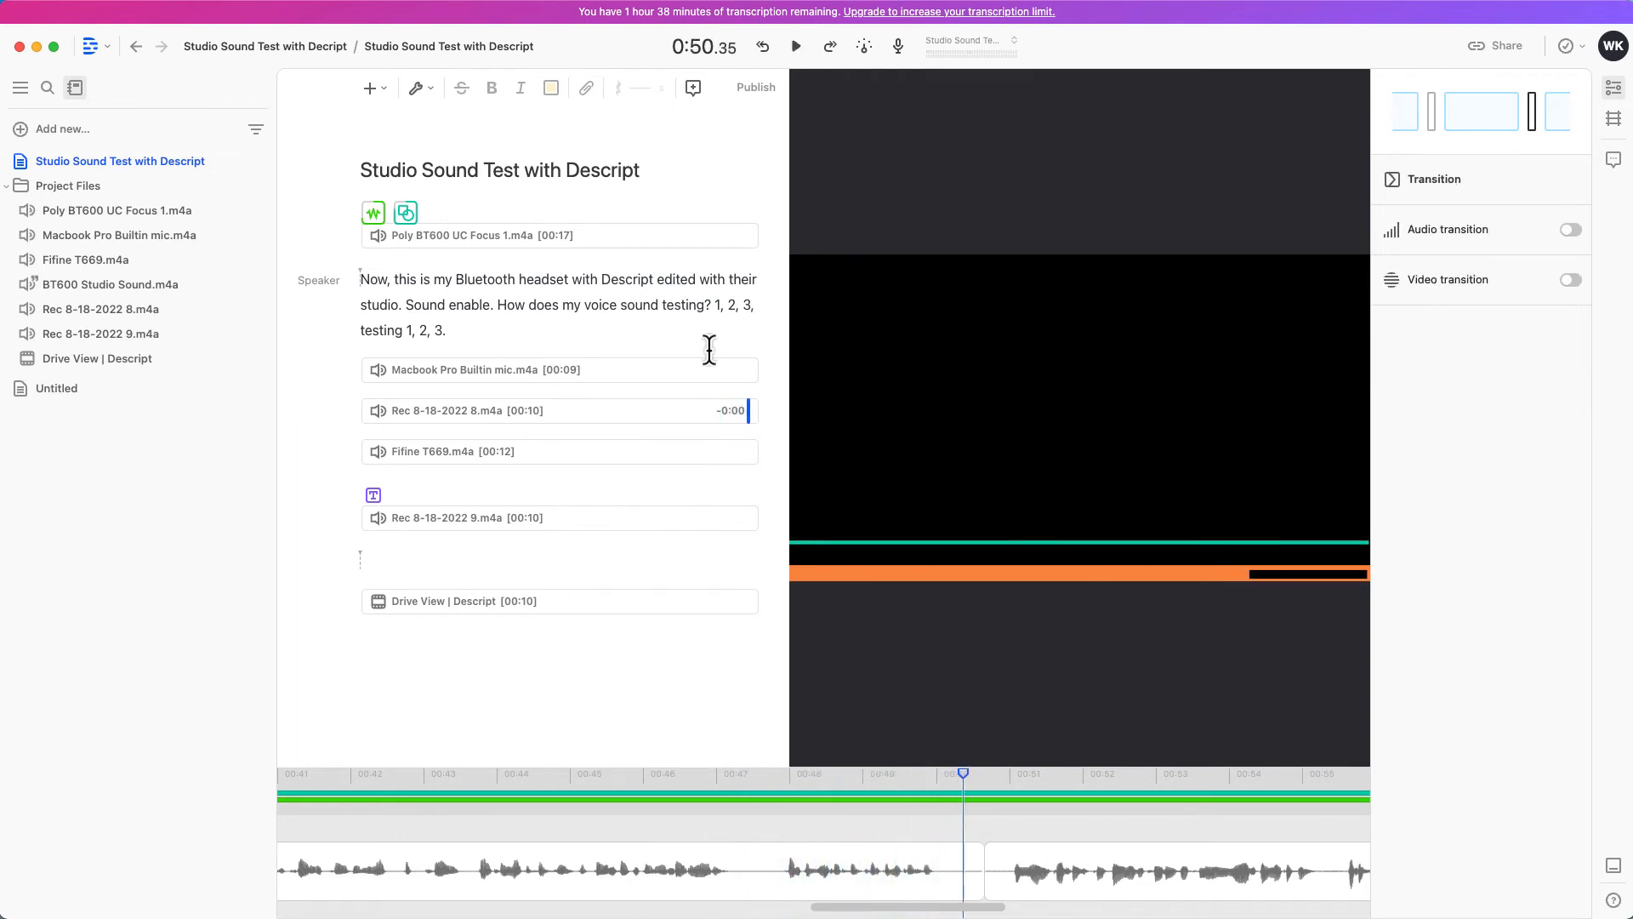
{"action": "mouse_move", "coordinate": [530, 423]}
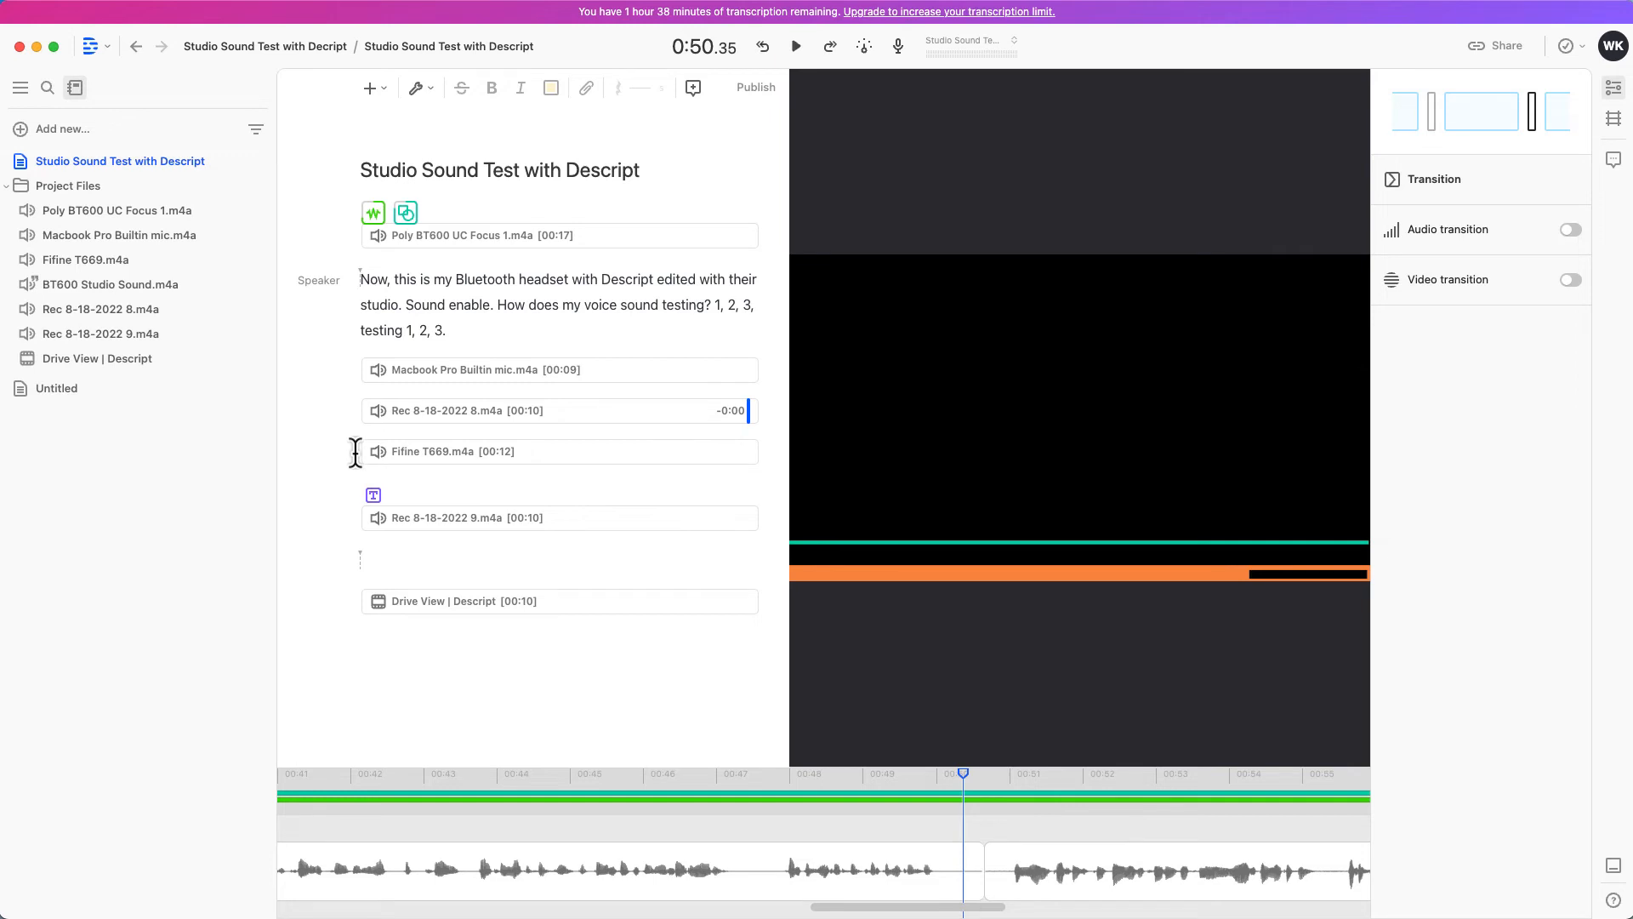
{"action": "mouse_move", "coordinate": [370, 469]}
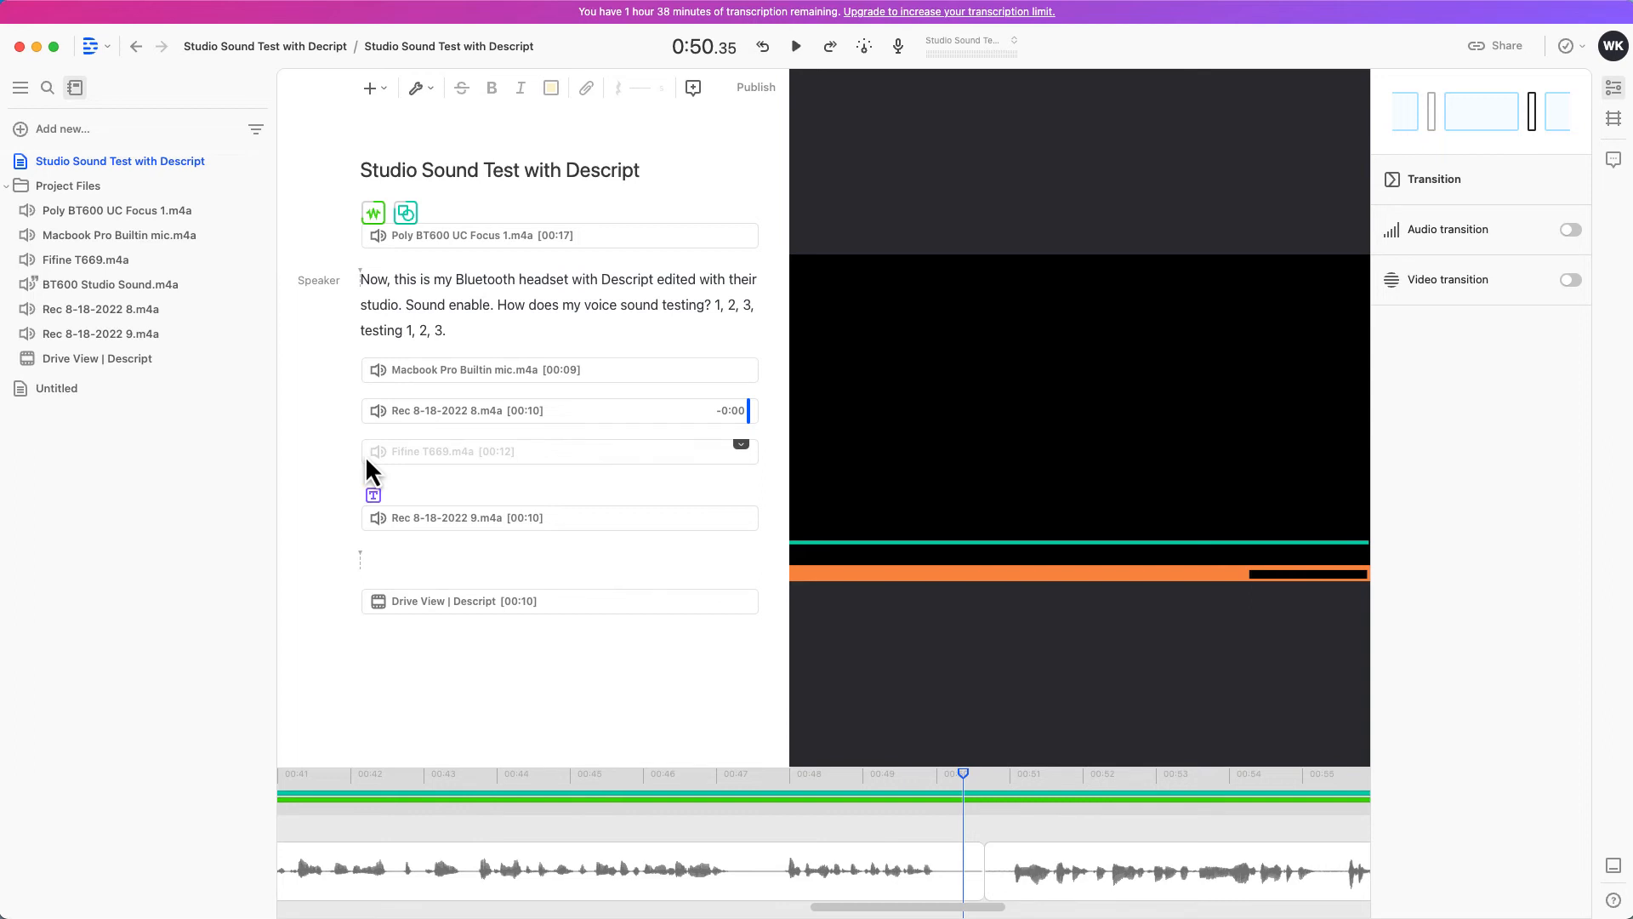
{"action": "mouse_move", "coordinate": [376, 461]}
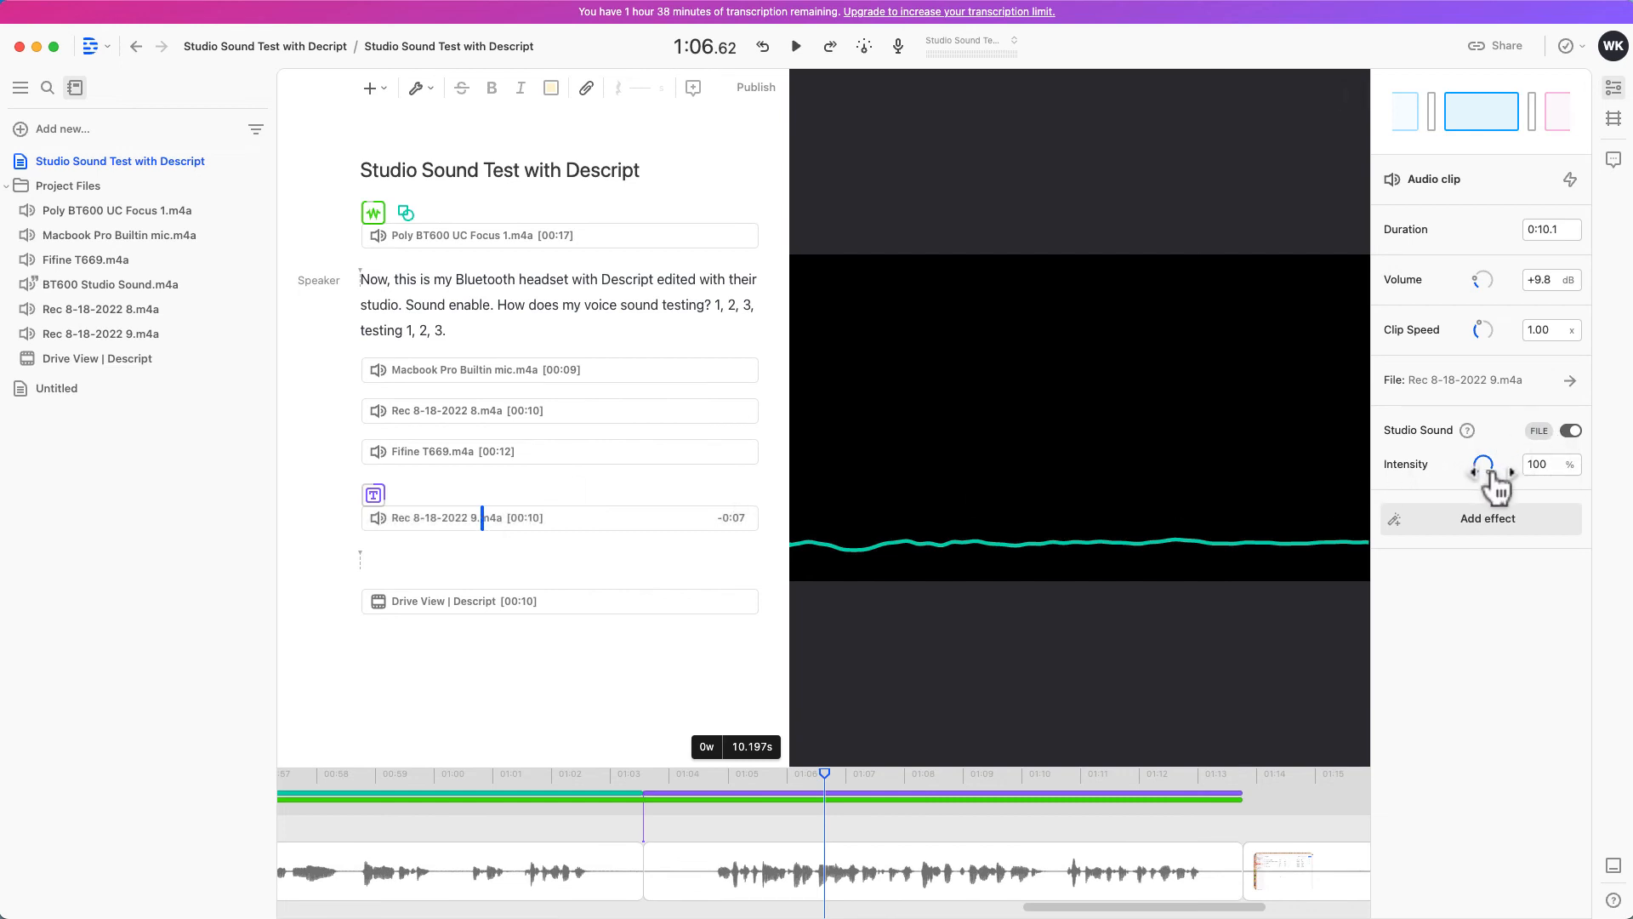
{"action": "left_click_drag", "start_coordinate": [1498, 482], "coordinate": [1482, 464]}
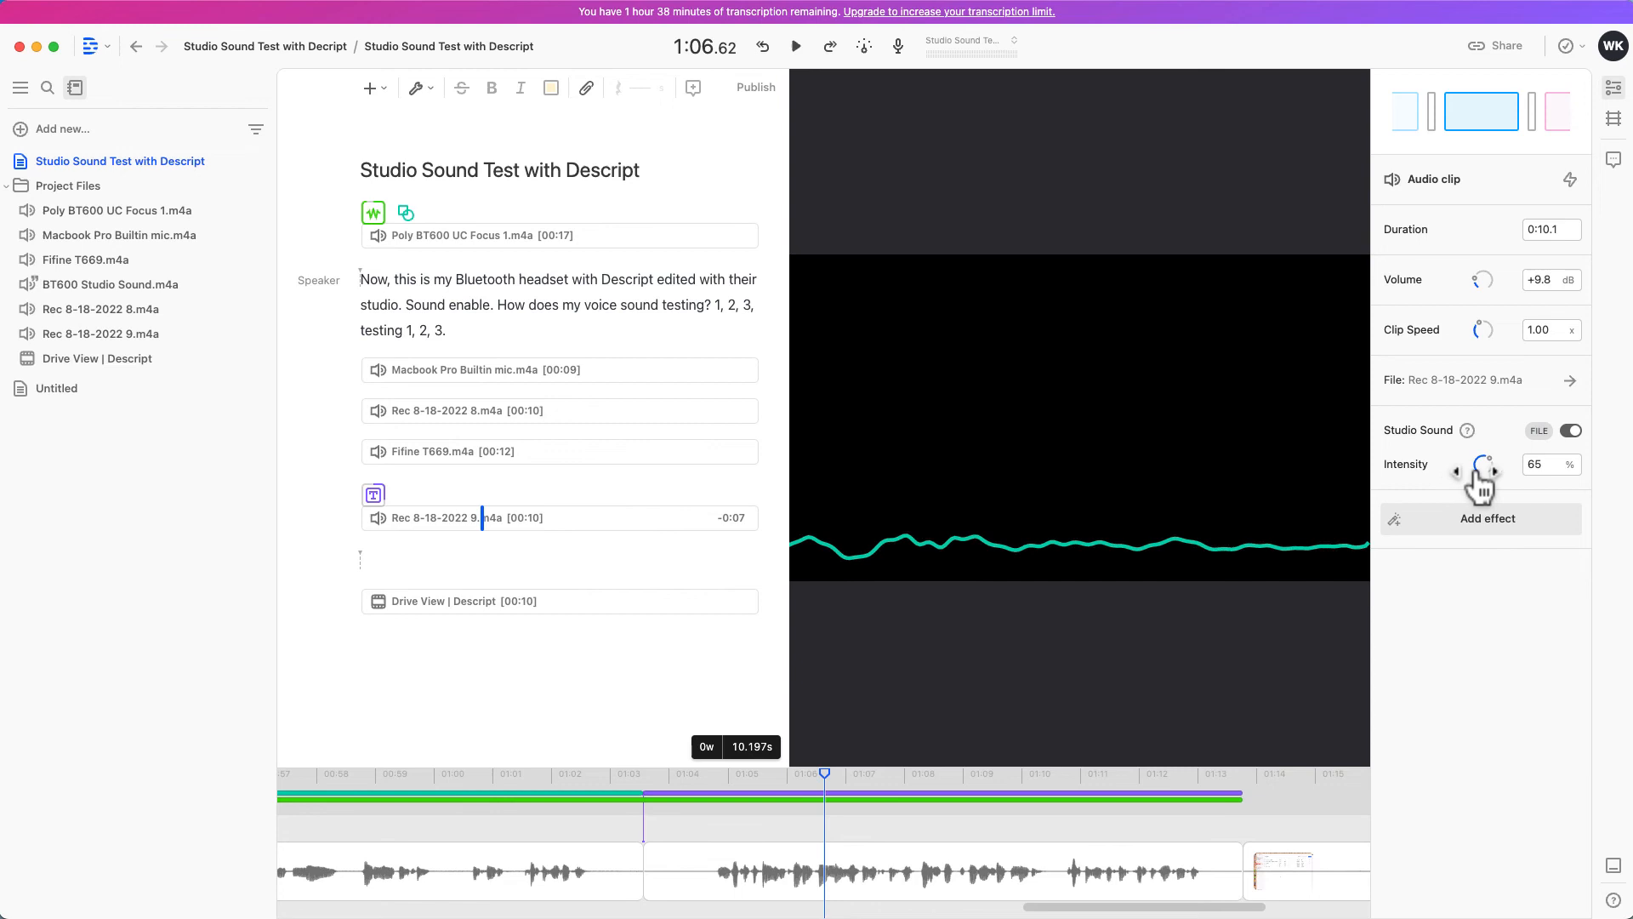
{"action": "left_click_drag", "start_coordinate": [1486, 464], "coordinate": [1527, 465]}
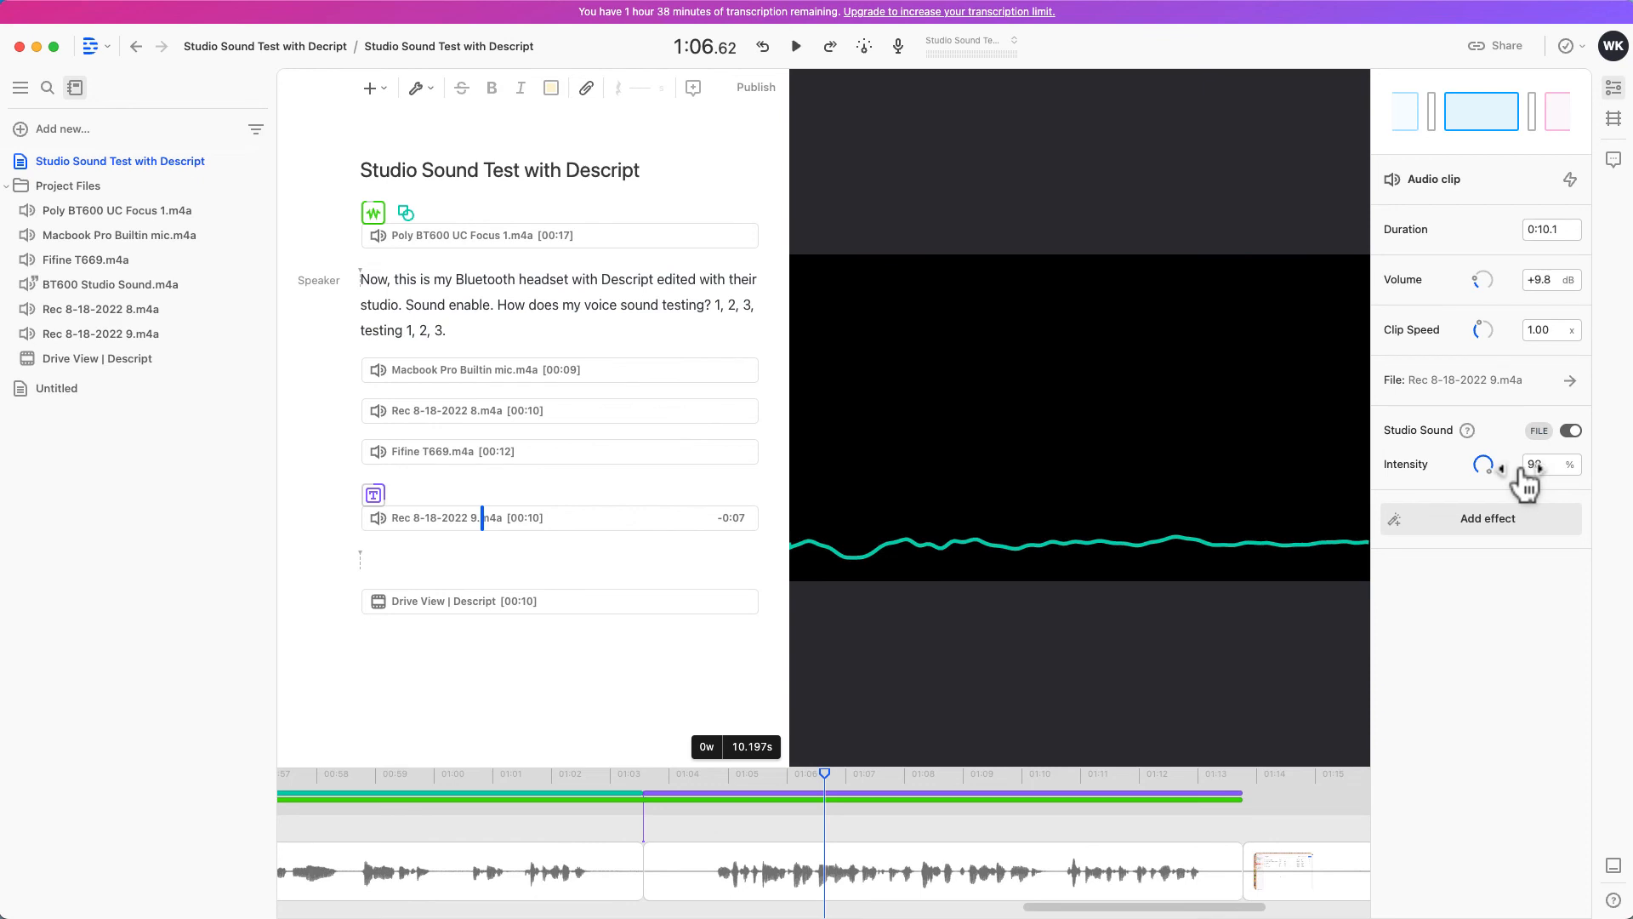
{"action": "left_click_drag", "start_coordinate": [1490, 464], "coordinate": [1485, 464]}
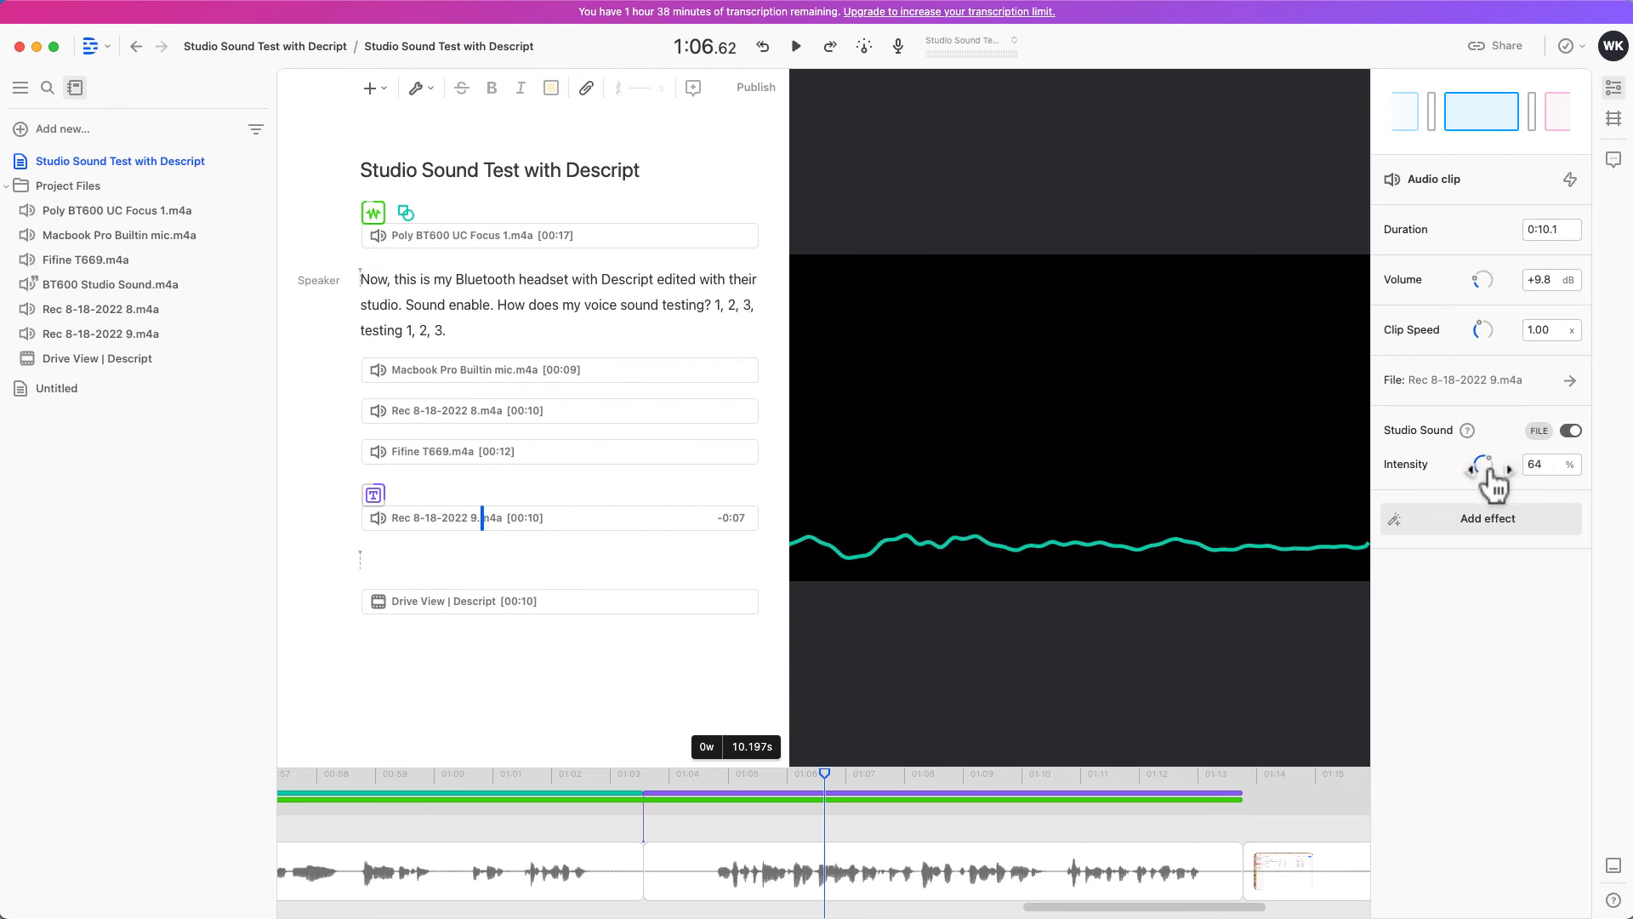
{"action": "left_click_drag", "start_coordinate": [1488, 464], "coordinate": [1531, 463]}
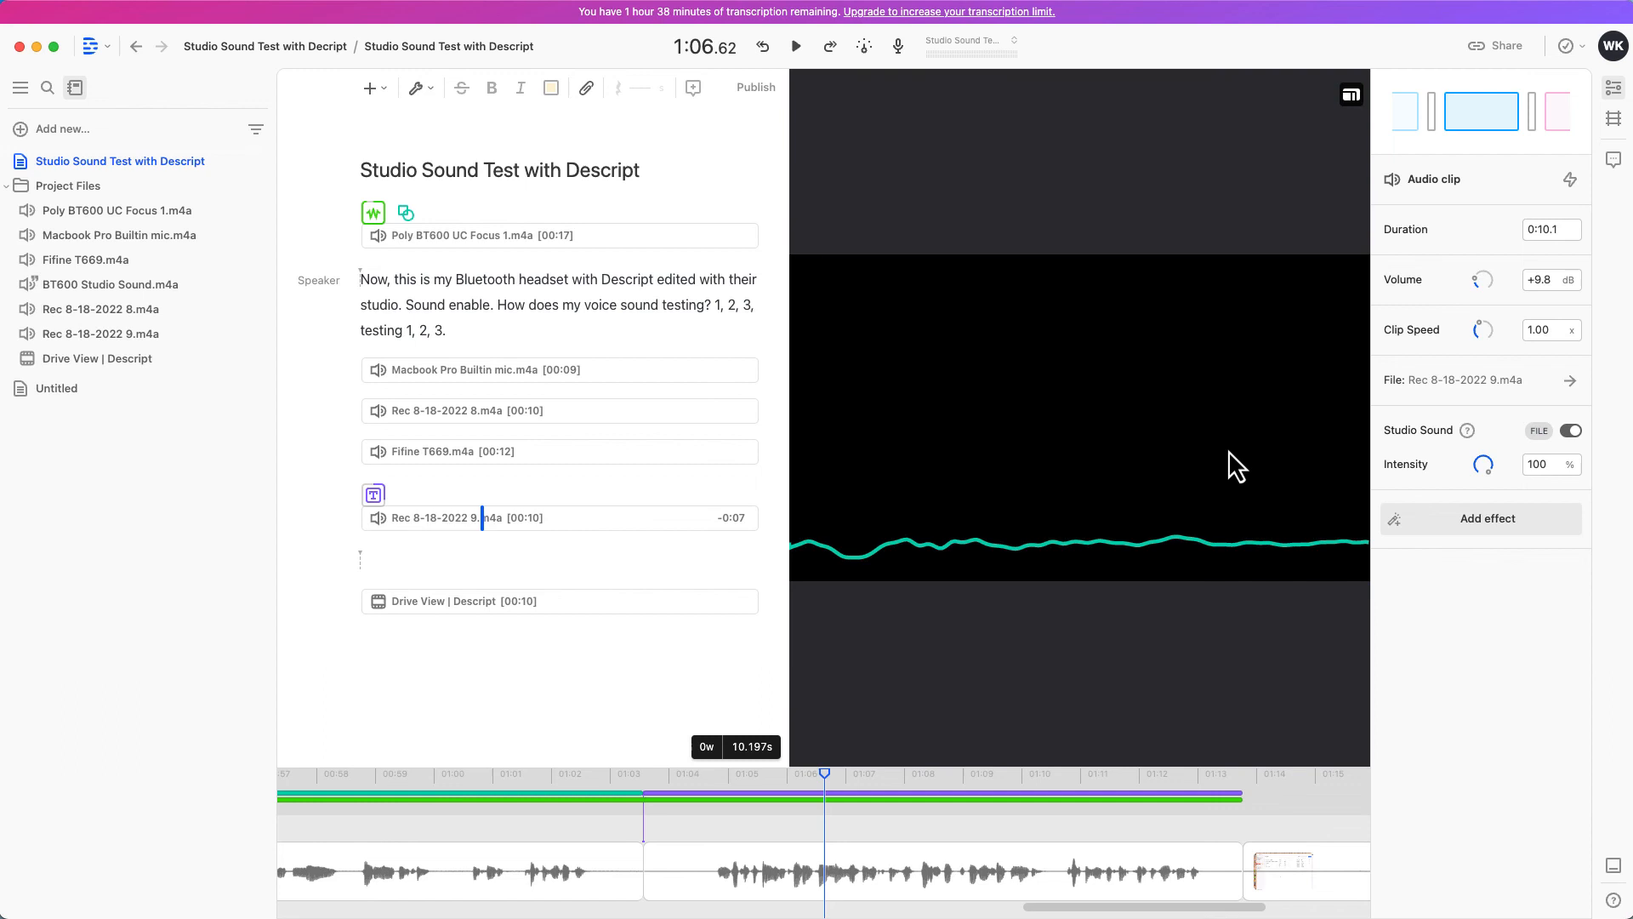
Open the Add effect menu for the Rec 8-18-2022 9 clip.
{"action": "left_click", "coordinate": [1488, 518]}
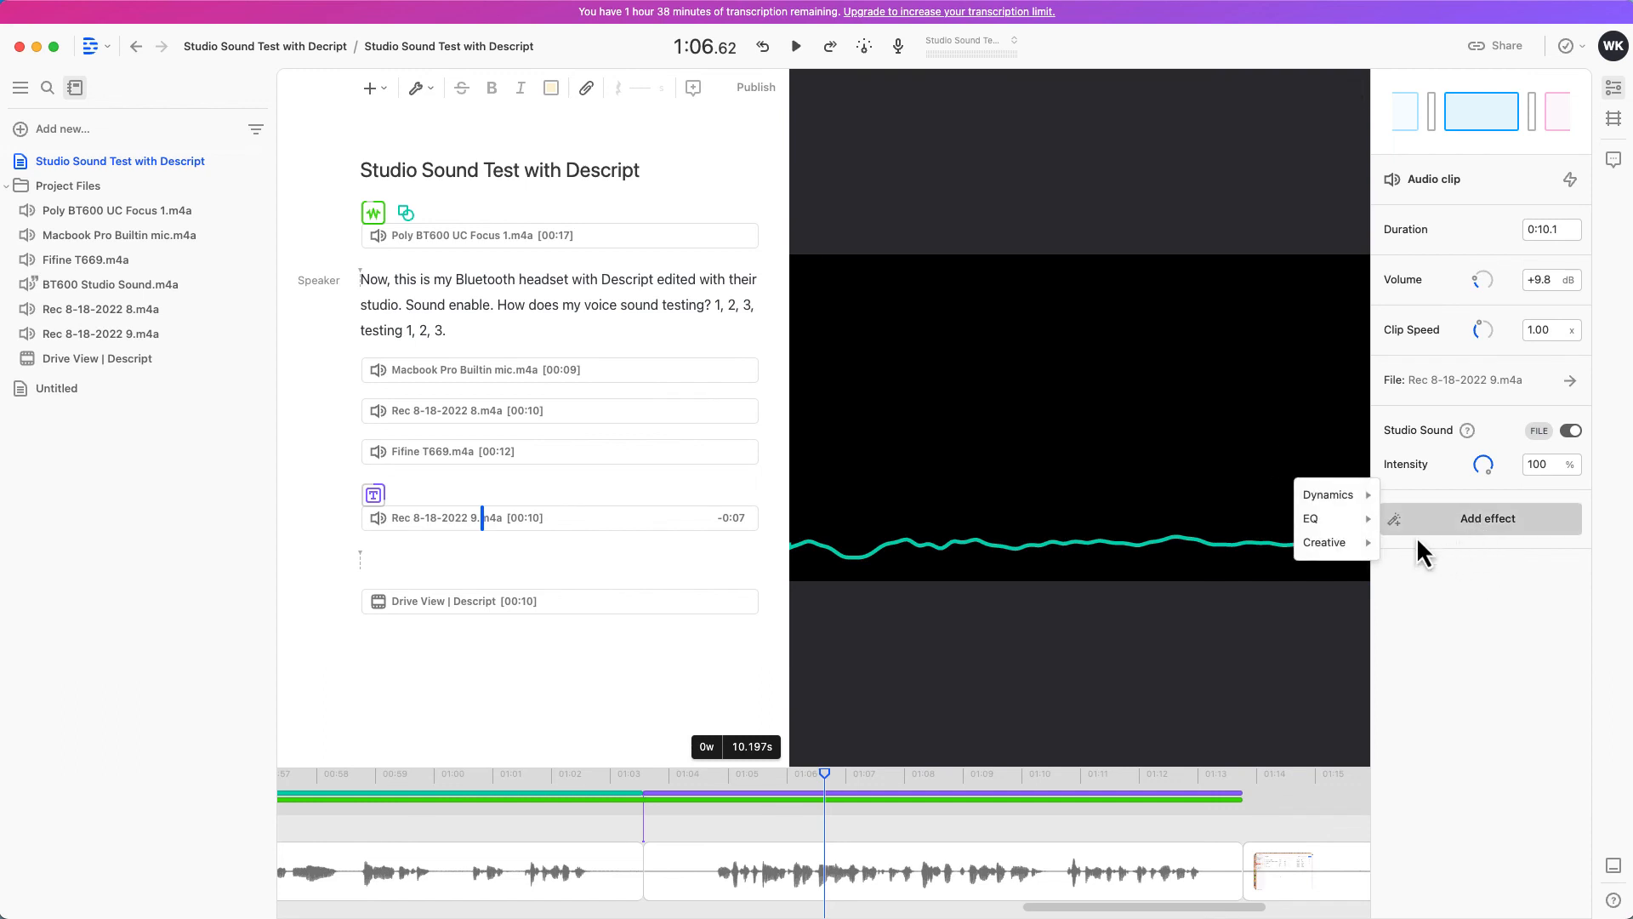
{"action": "mouse_move", "coordinate": [1310, 518]}
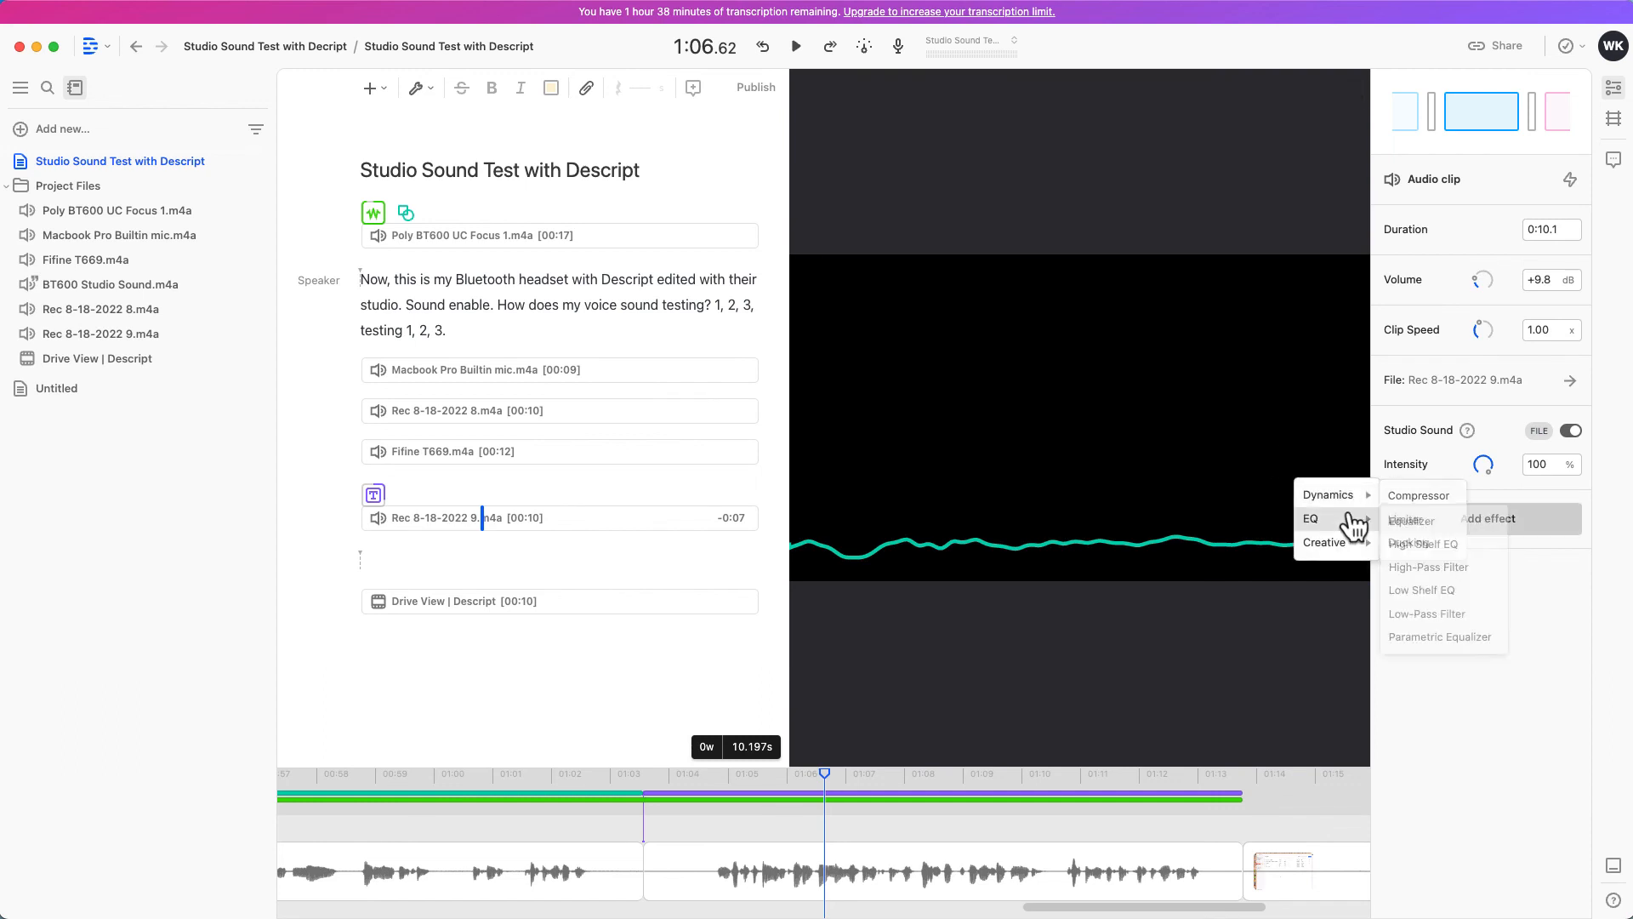